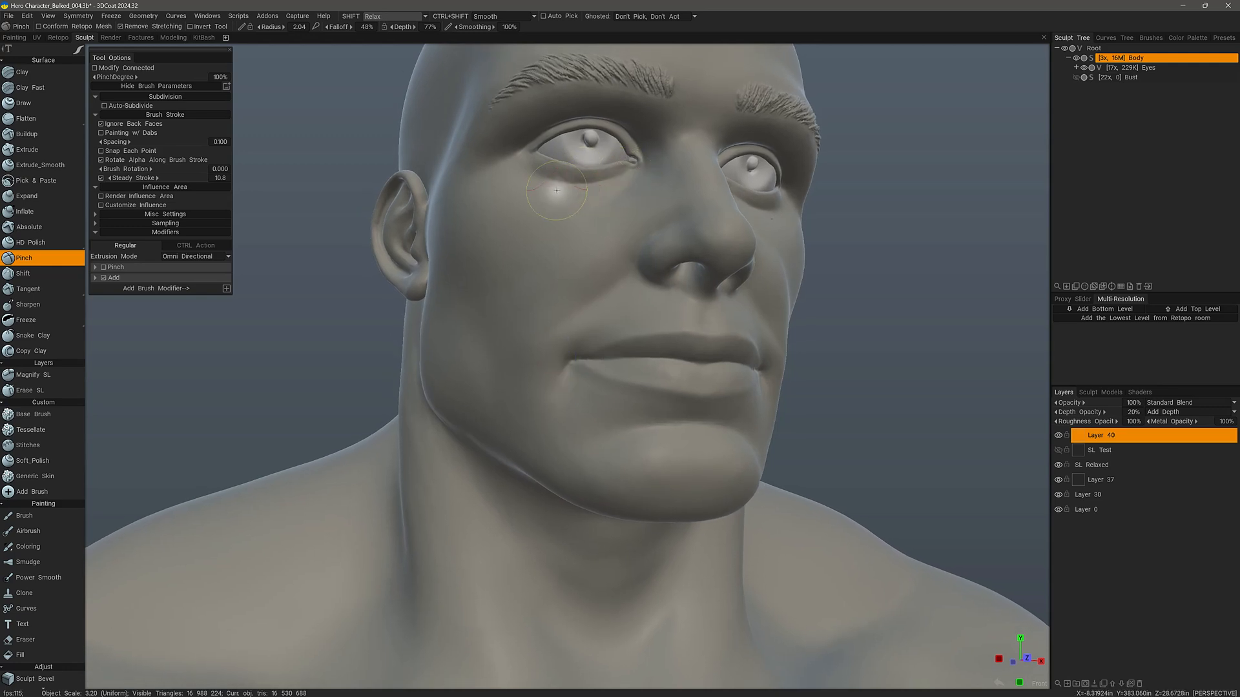
pyautogui.moveTo(534, 261)
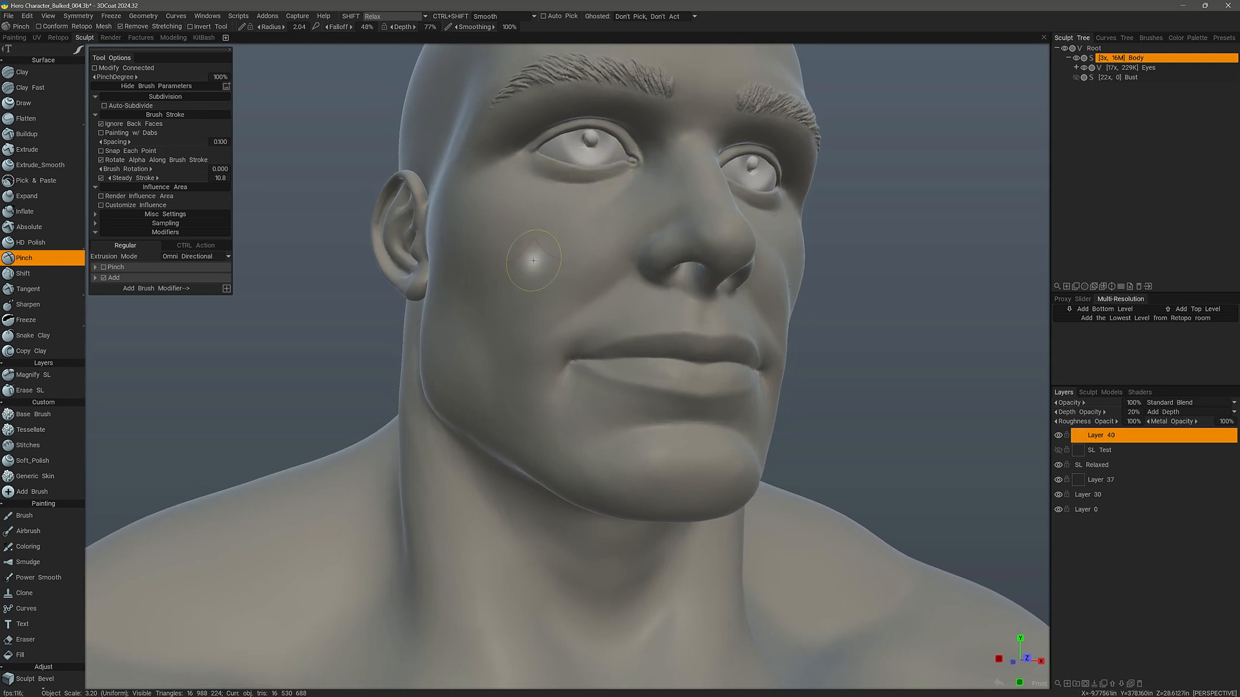
pyautogui.moveTo(534, 156)
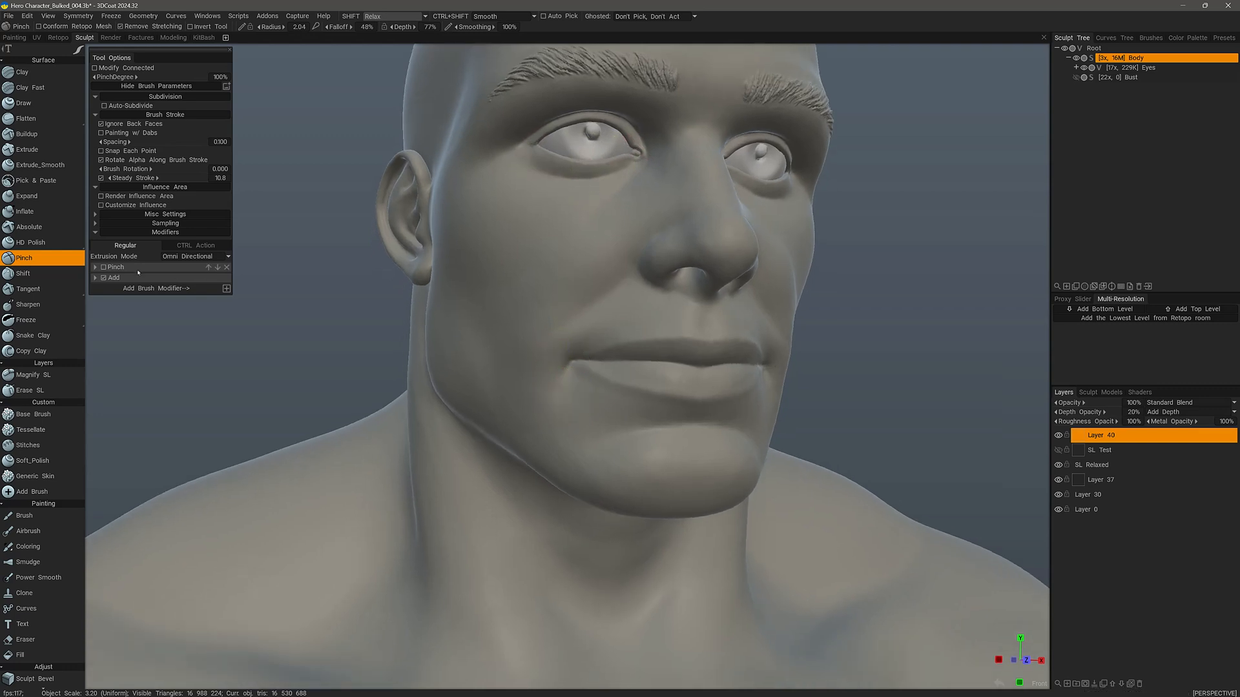
# Expand the brush Presets panel, choose the Default preset set, and show the Load Presets options
pyautogui.click(114, 267)
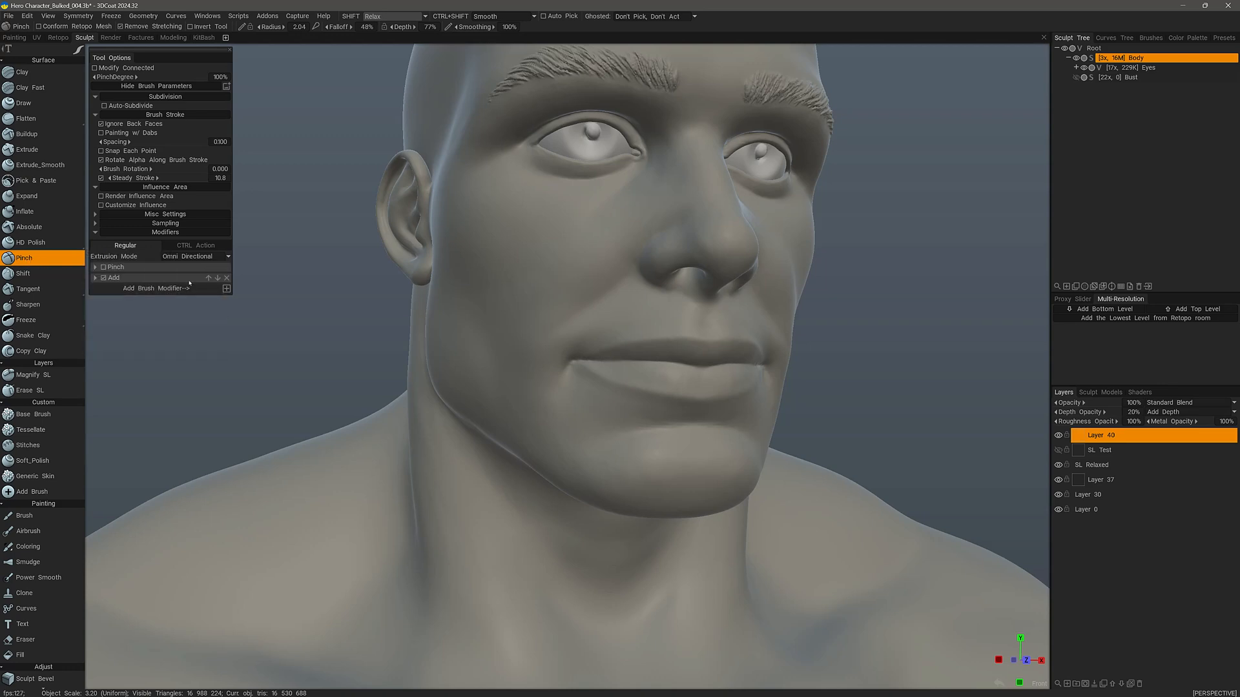
pyautogui.moveTo(384, 294)
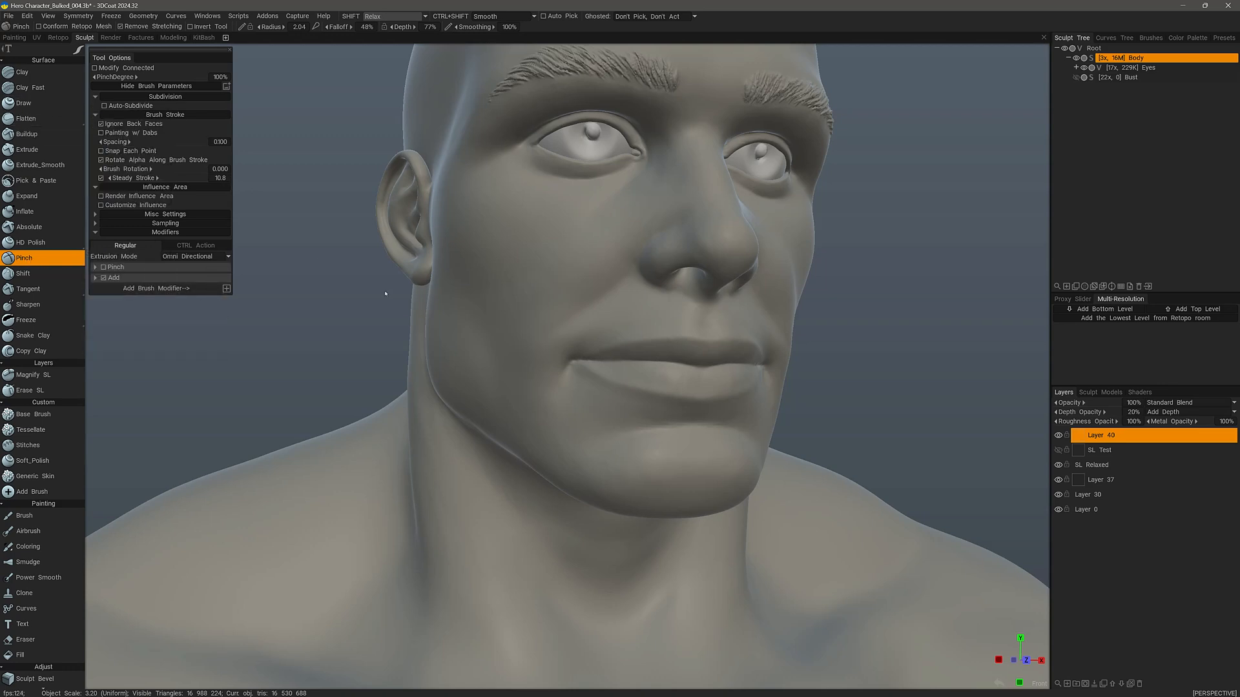
pyautogui.moveTo(583, 374)
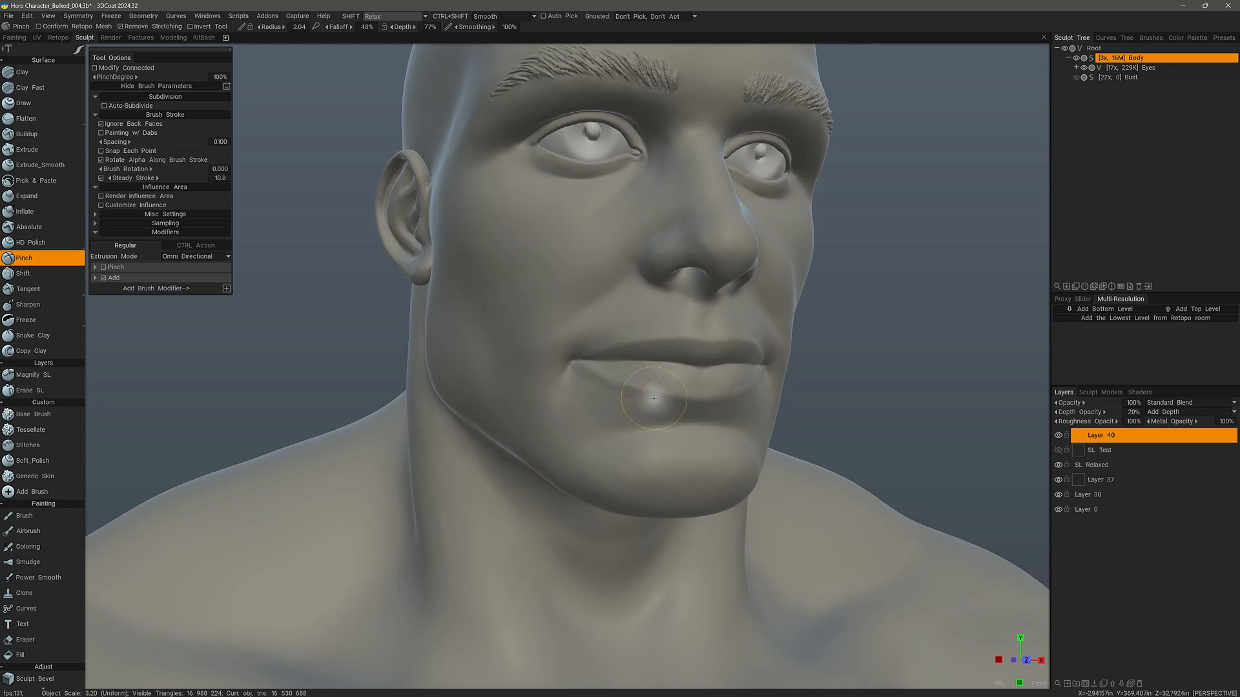
pyautogui.click(655, 398)
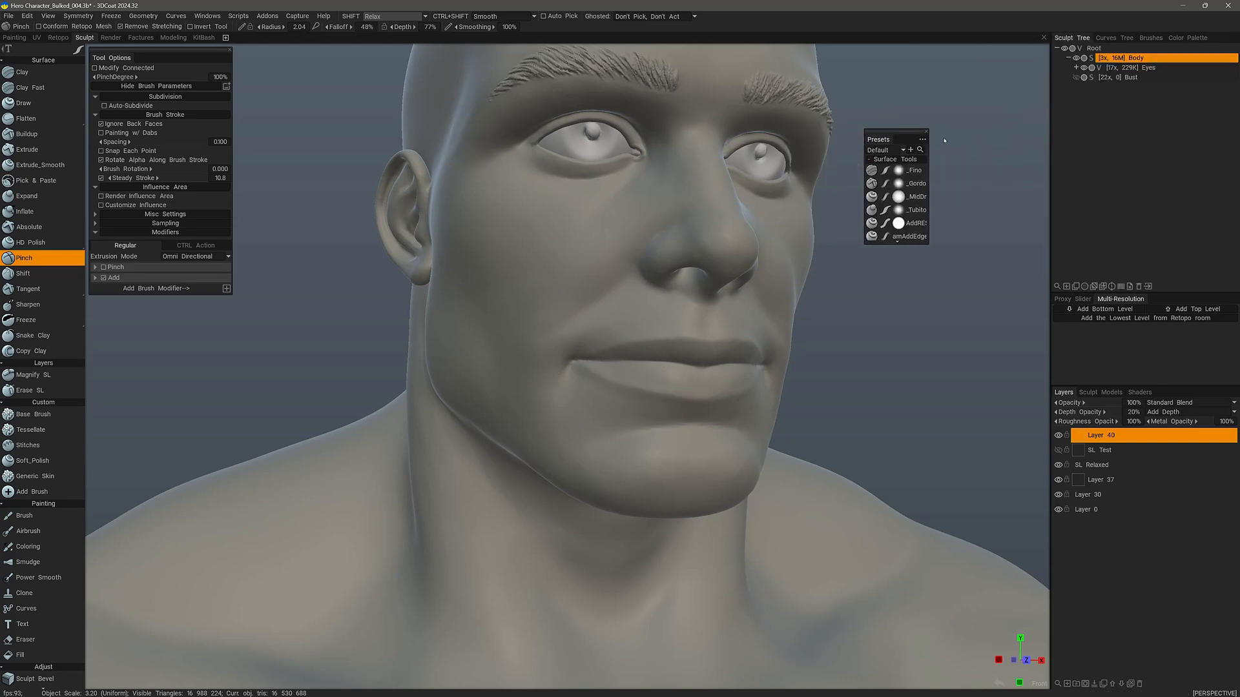
pyautogui.moveTo(952, 243)
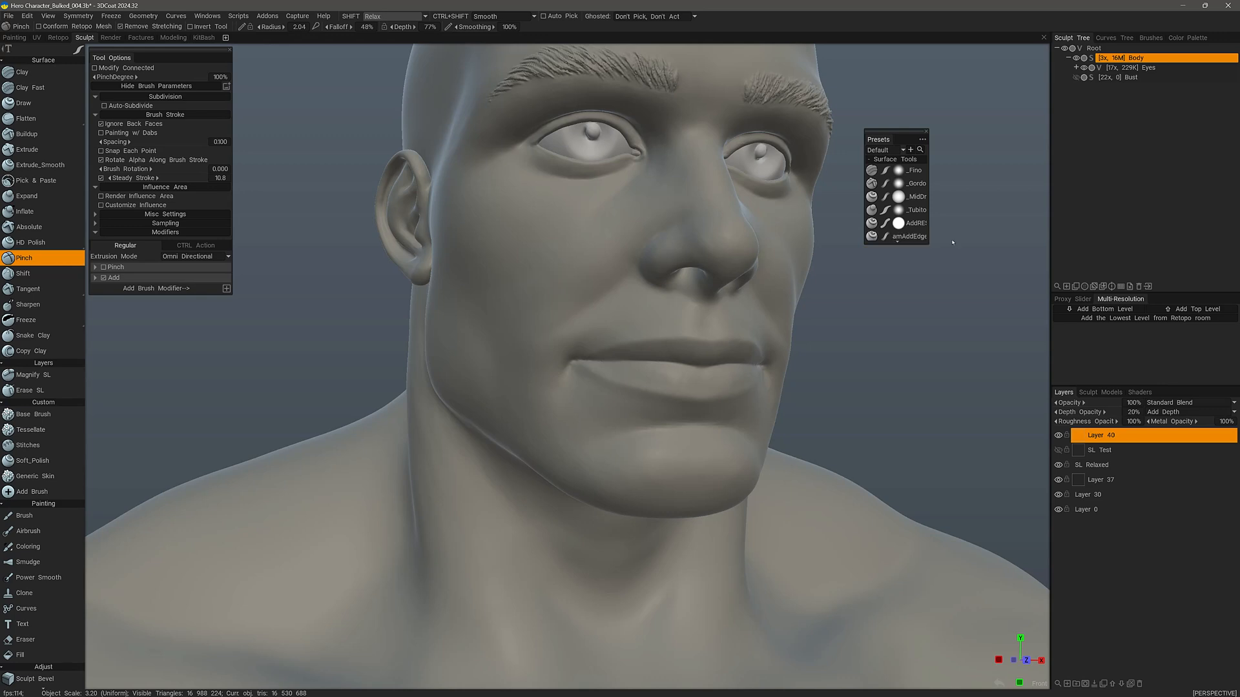
pyautogui.moveTo(969, 88)
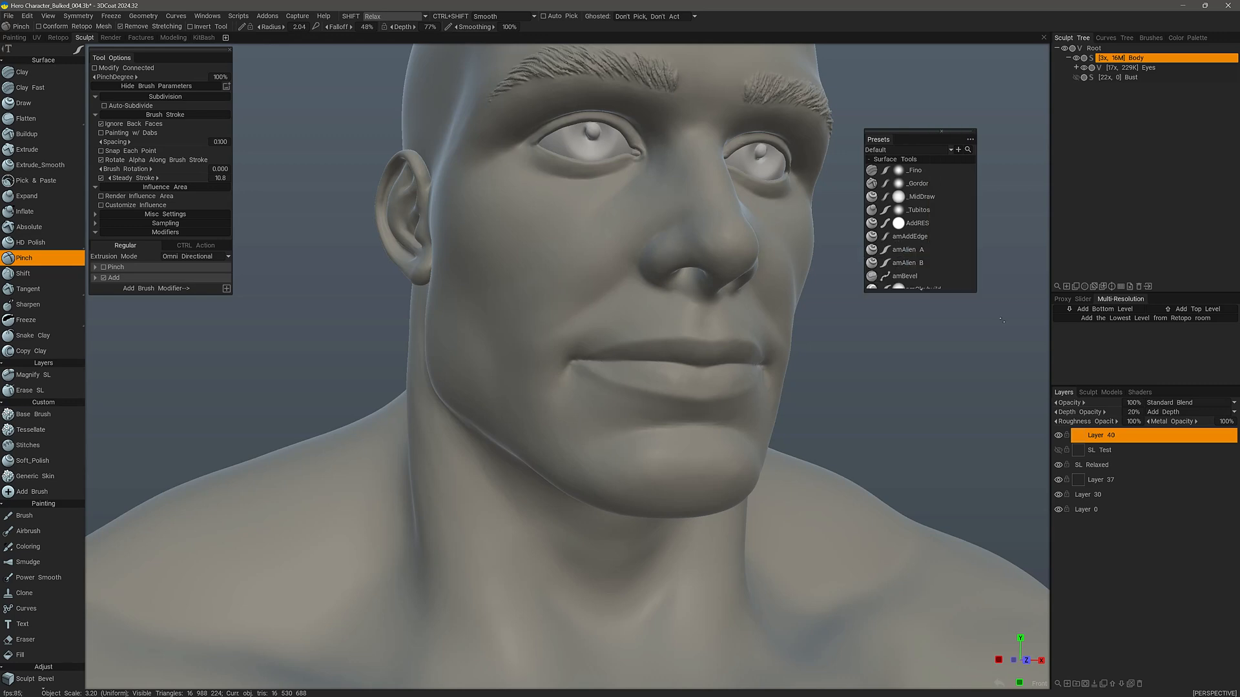
pyautogui.click(908, 149)
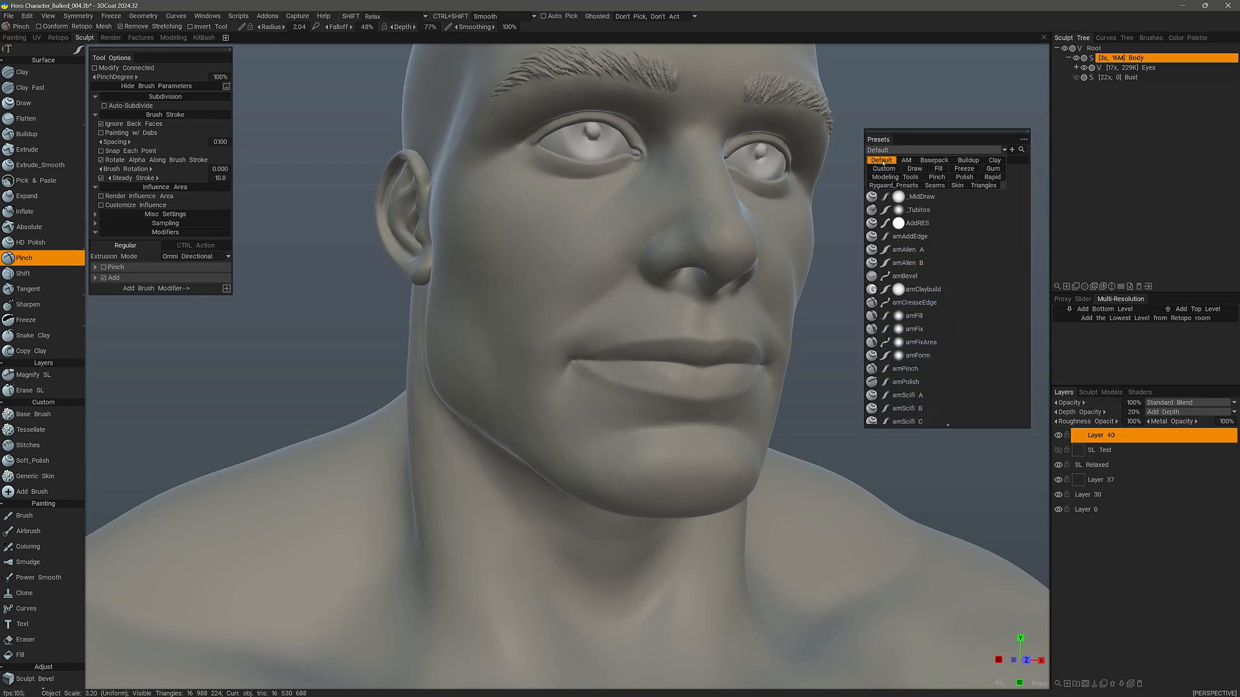
pyautogui.click(994, 159)
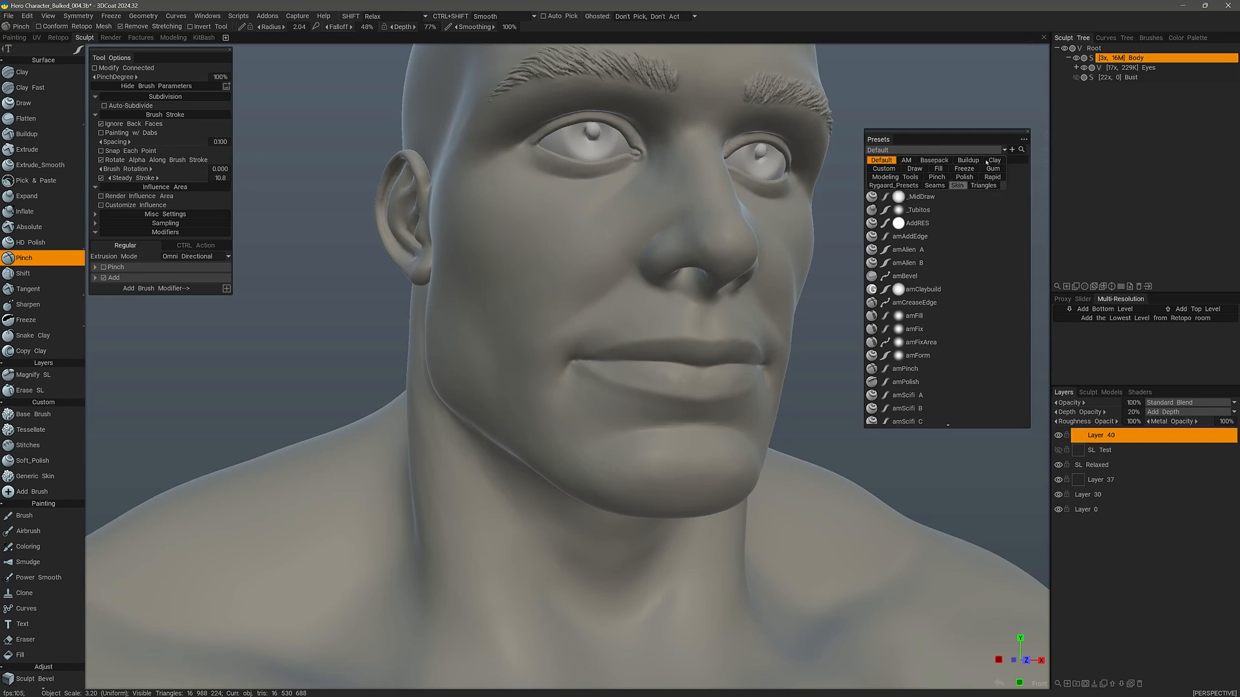
pyautogui.click(1022, 140)
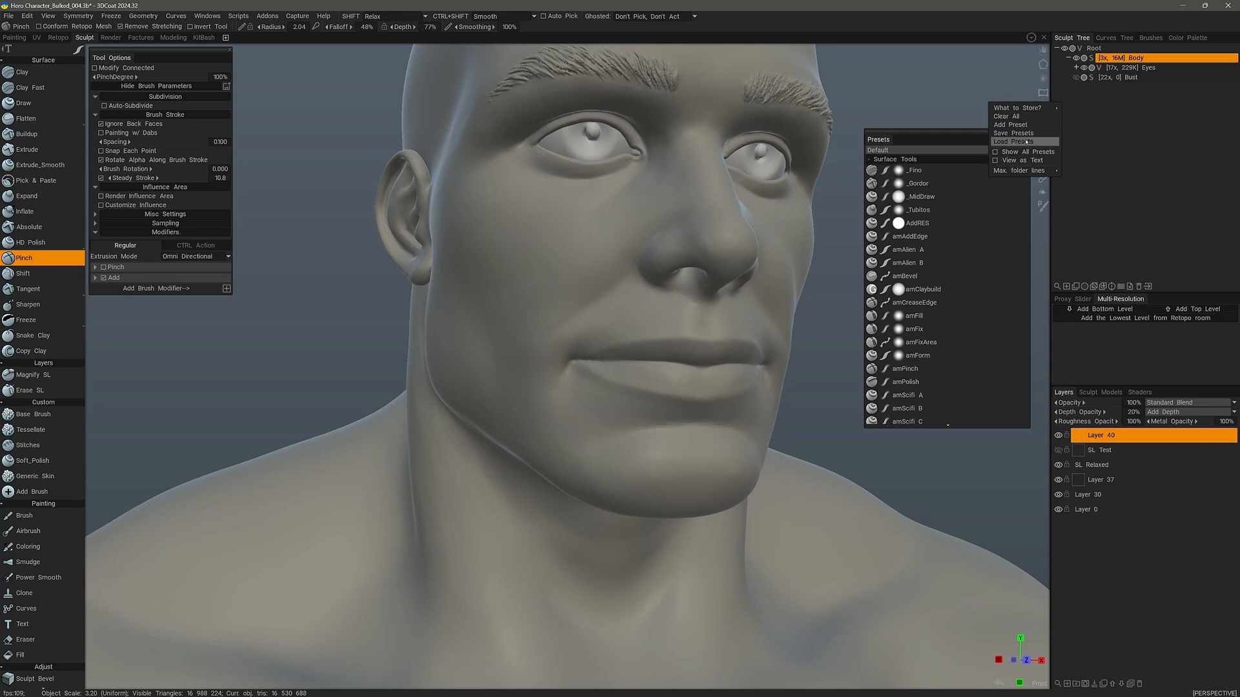
pyautogui.moveTo(1010, 124)
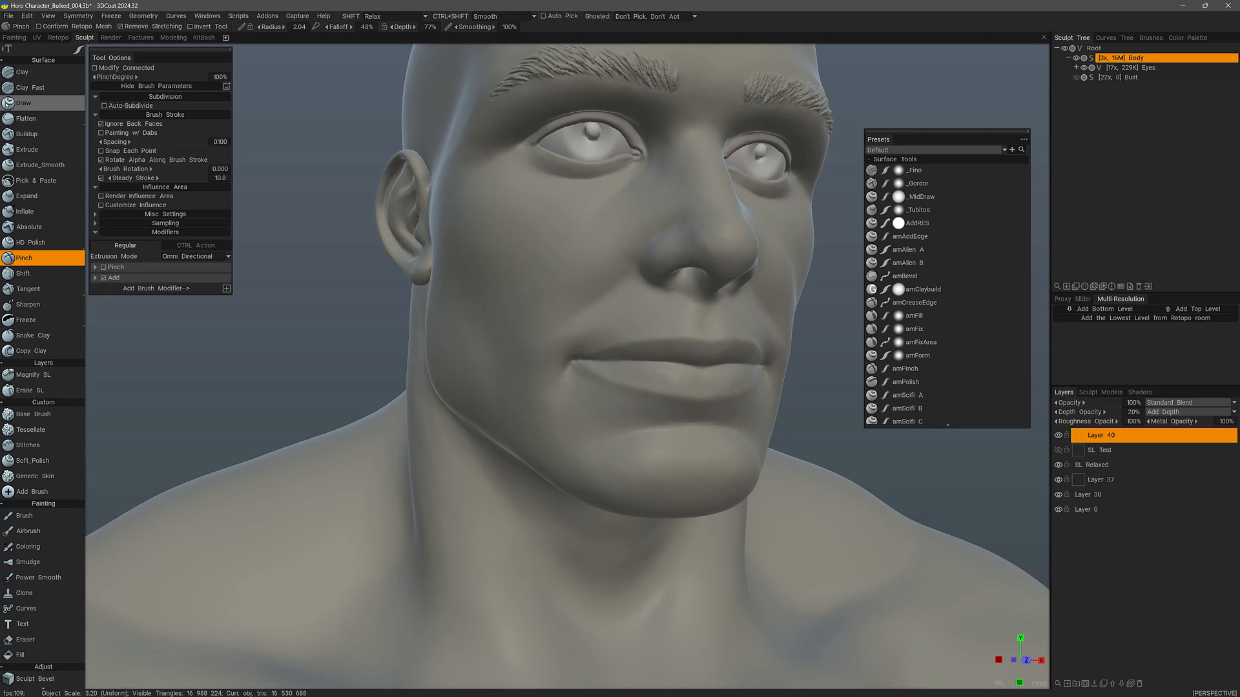
# Show a Sculpt tool's Hide Tool, Duplicate and Restore Default menu
pyautogui.rightClick(24, 258)
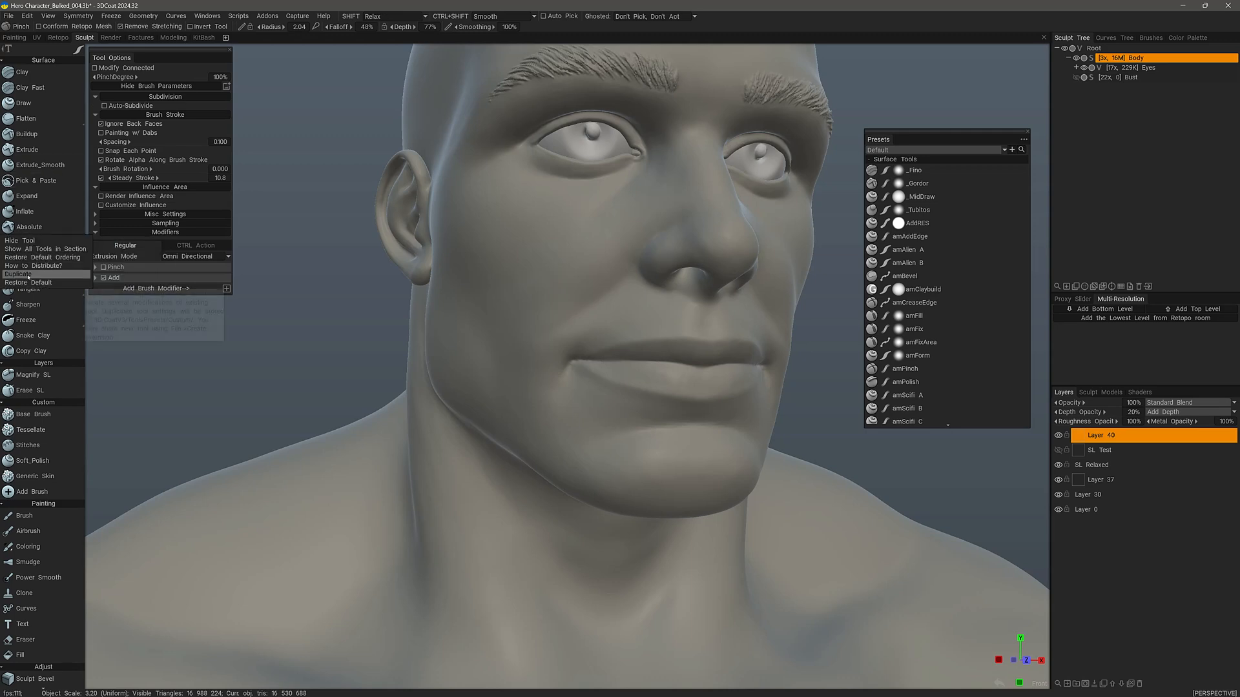
pyautogui.moveTo(18, 275)
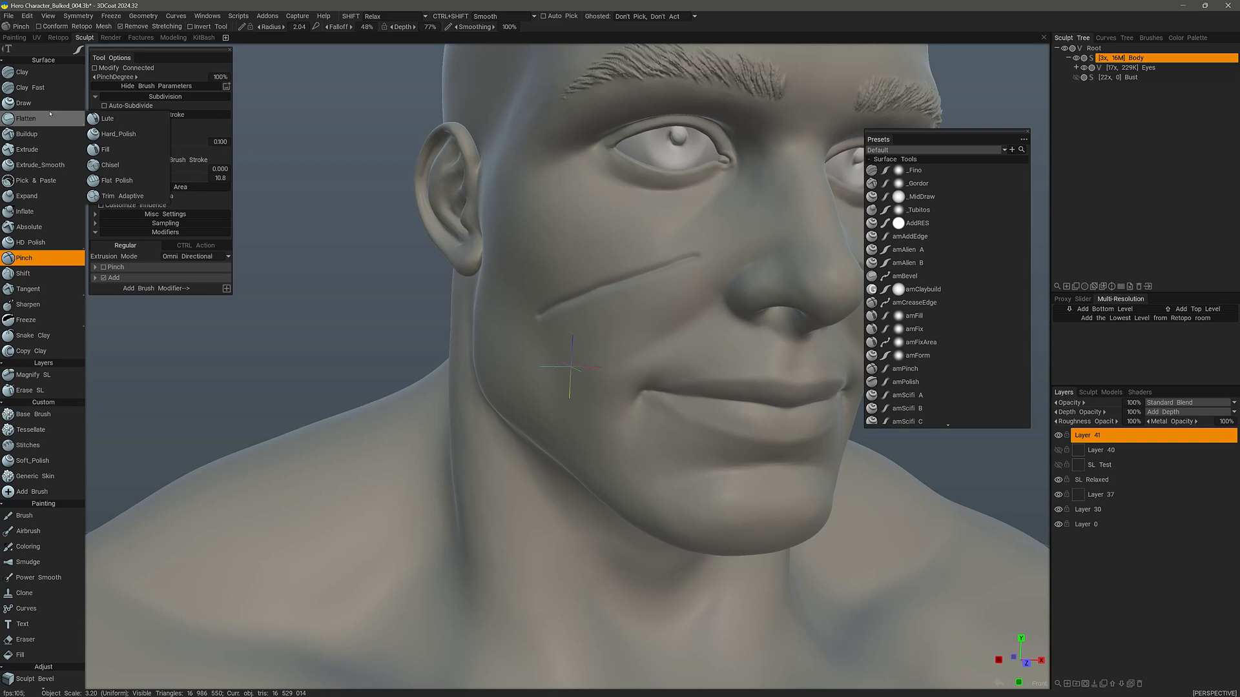
# Carve a parallel groove above the cheek crease with the Draw brush
pyautogui.click(24, 103)
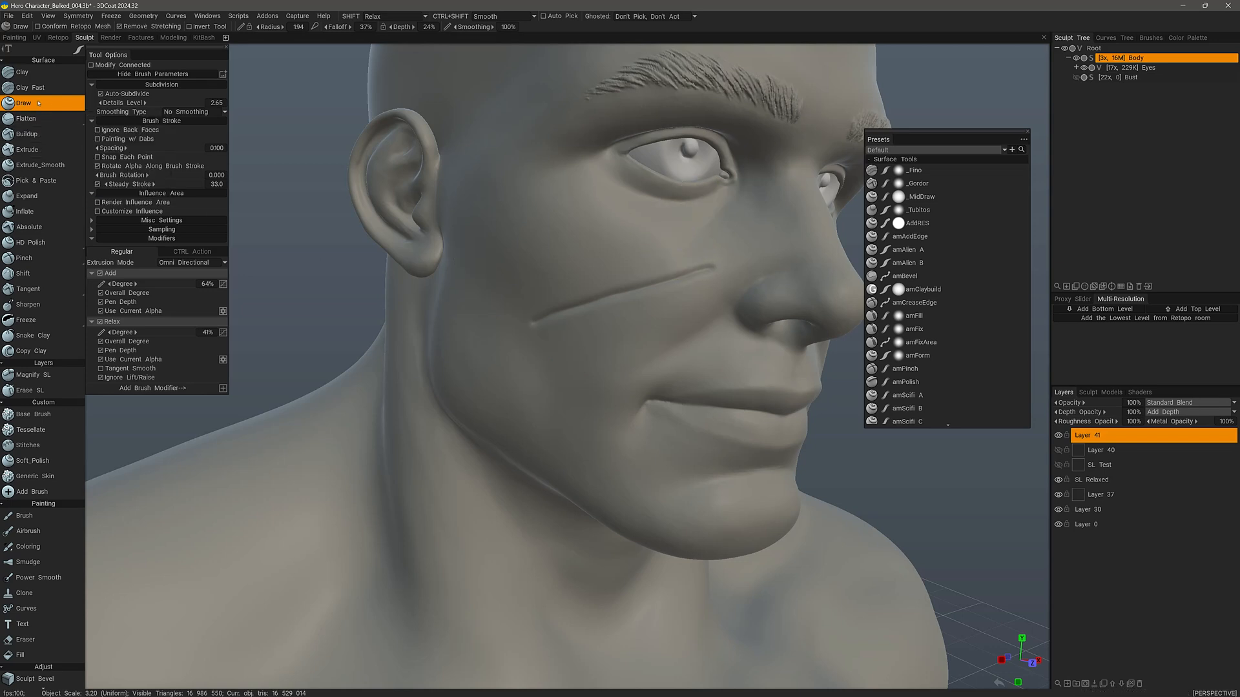
pyautogui.moveTo(634, 248)
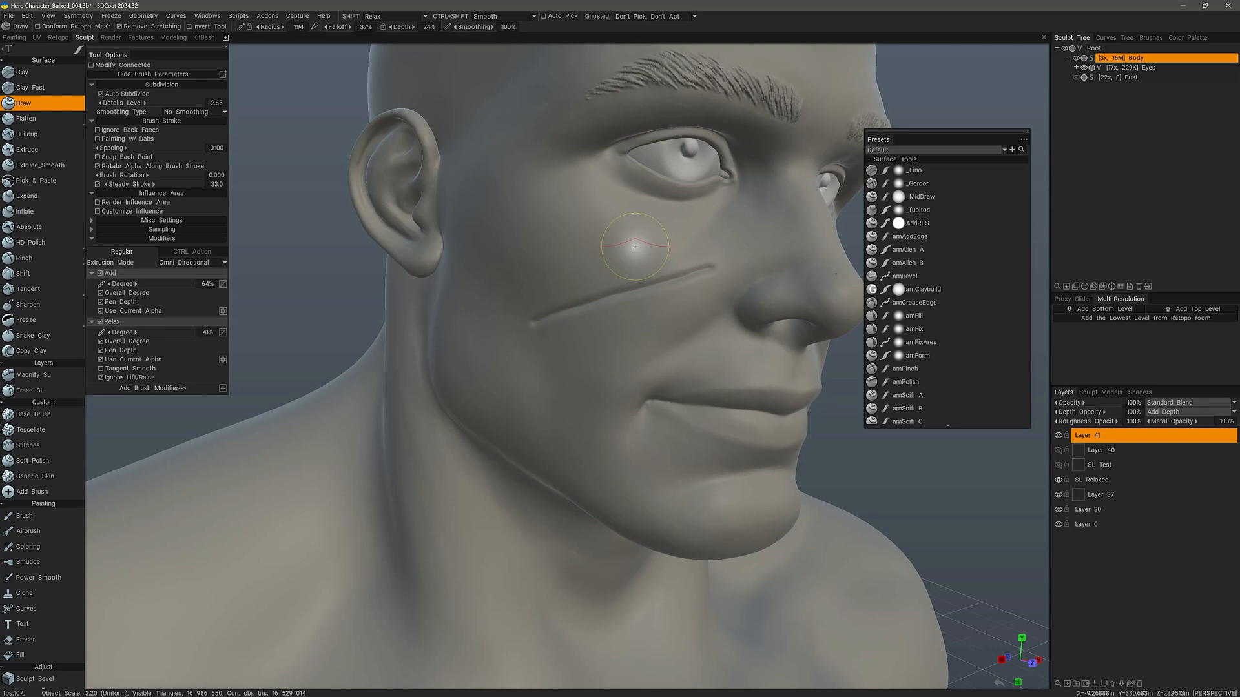
pyautogui.moveTo(697, 235)
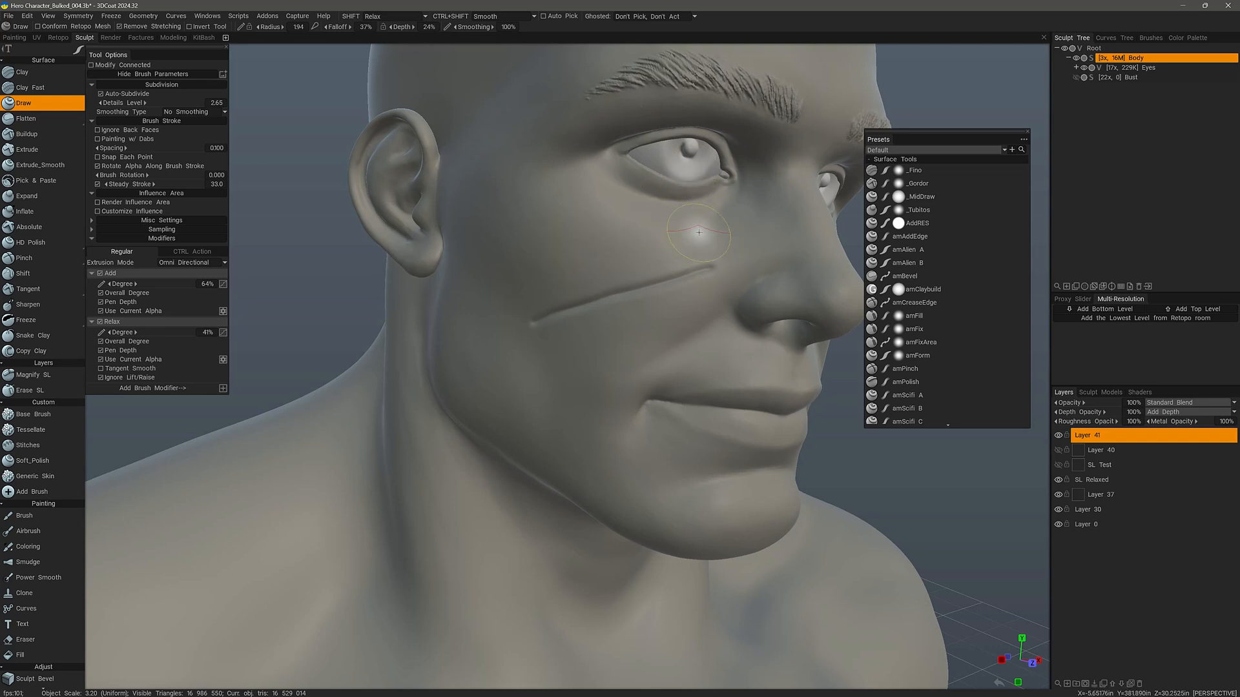
pyautogui.moveTo(670, 240)
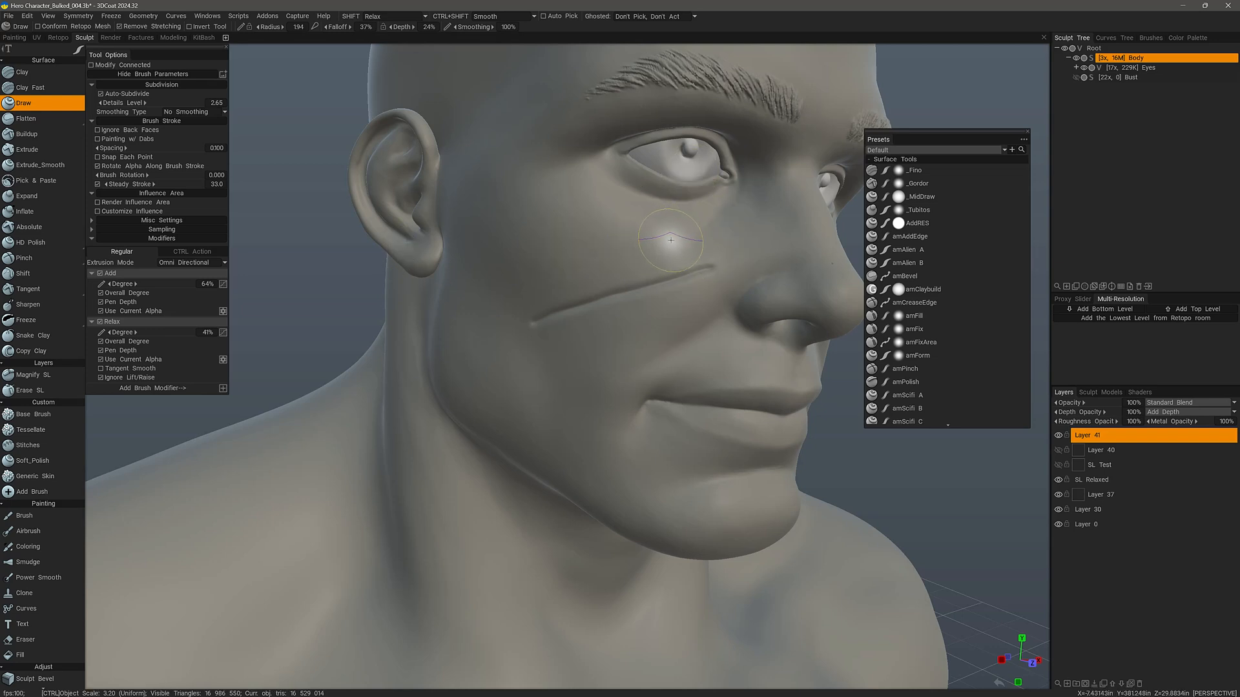
pyautogui.moveTo(676, 248)
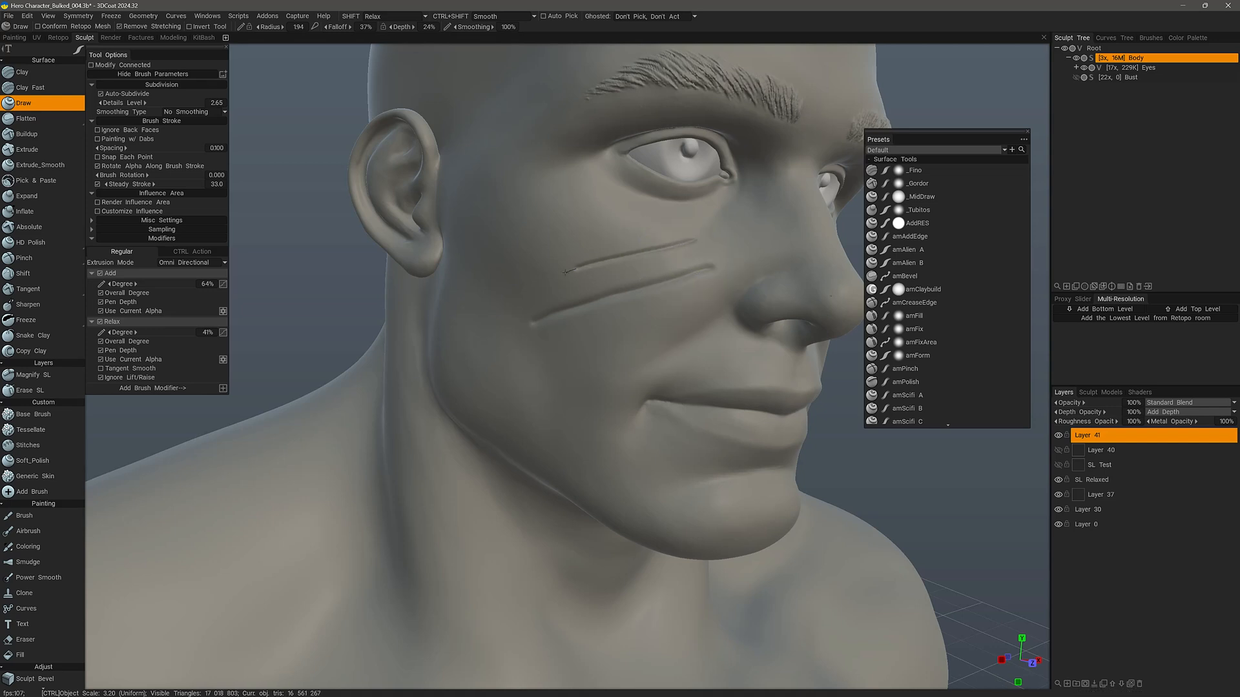
pyautogui.click(506, 349)
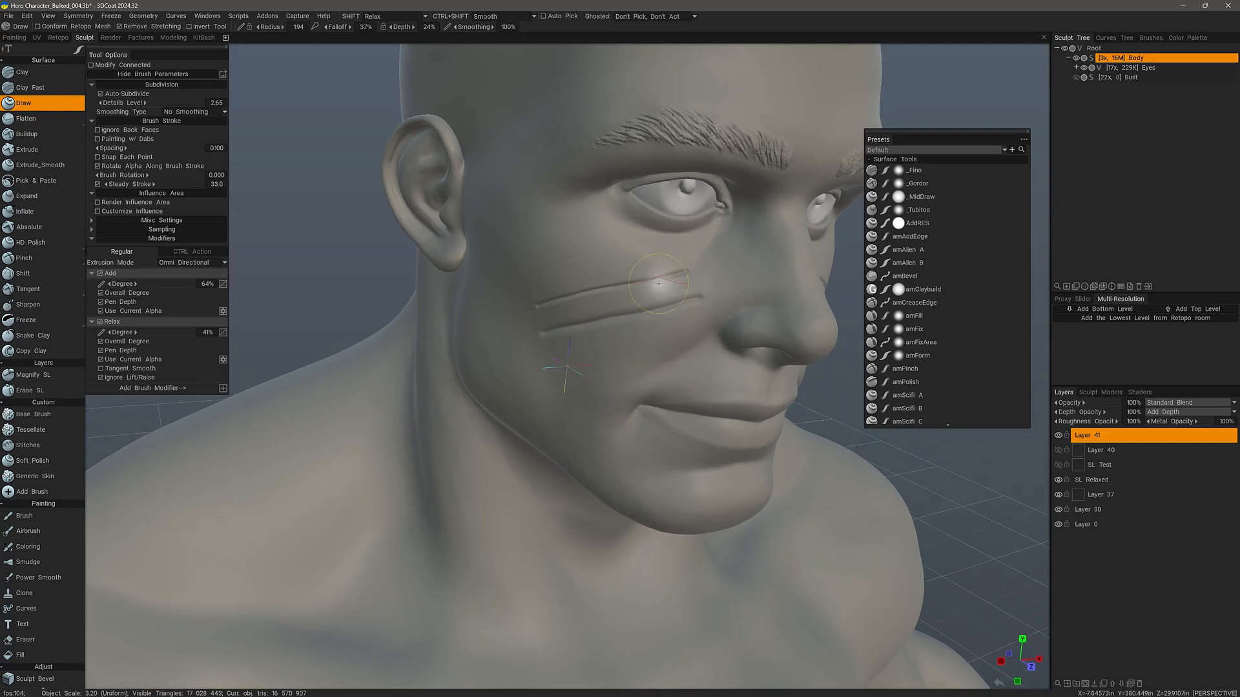
pyautogui.moveTo(662, 268)
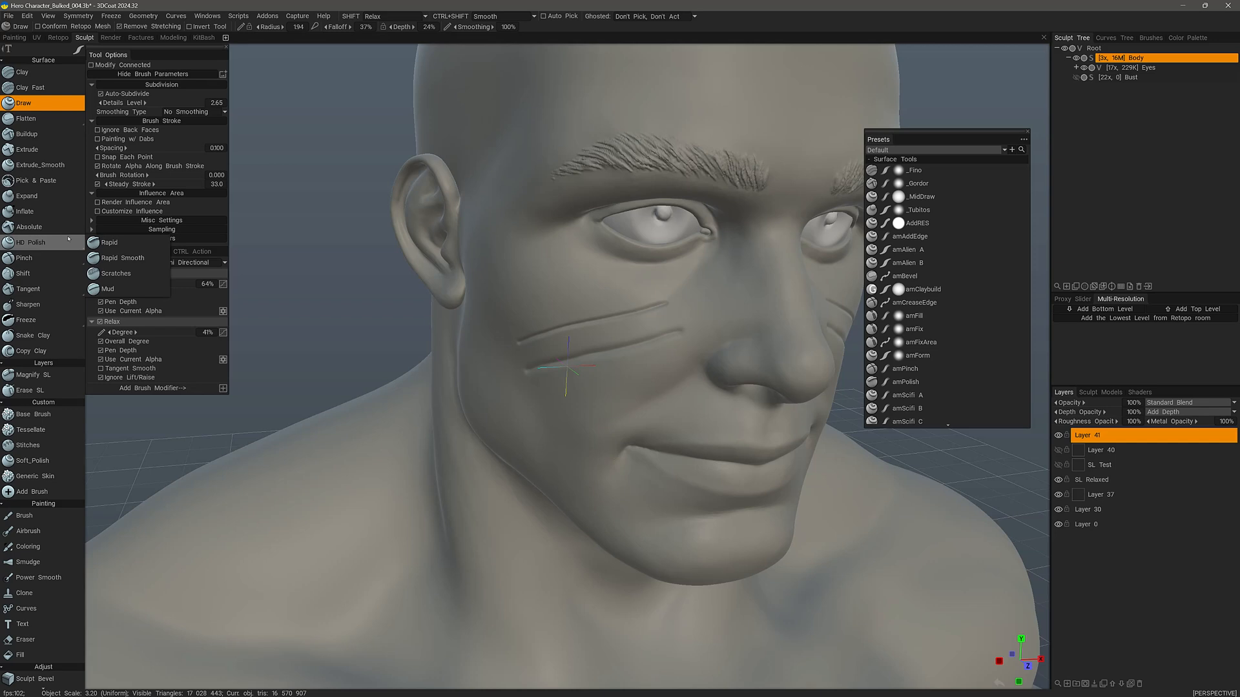
# Pinch sharp diagonal creases into the cheek with the Add modifier, then choose Magnify SL
pyautogui.click(23, 258)
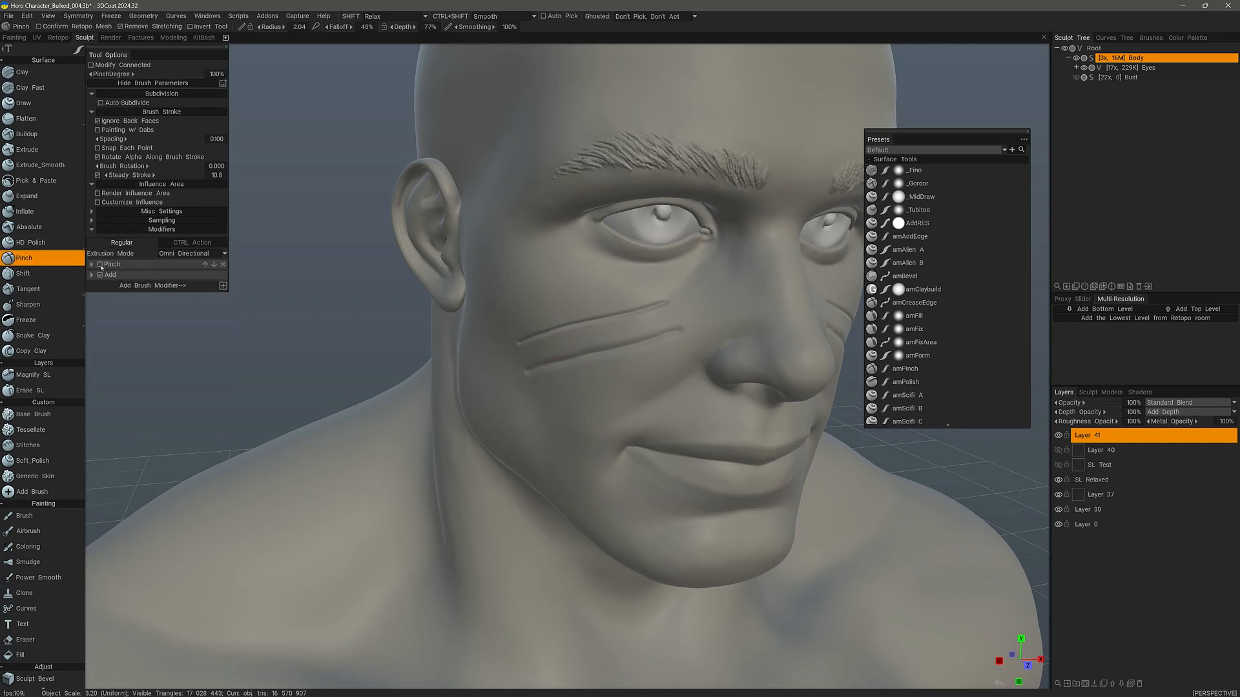
pyautogui.click(93, 263)
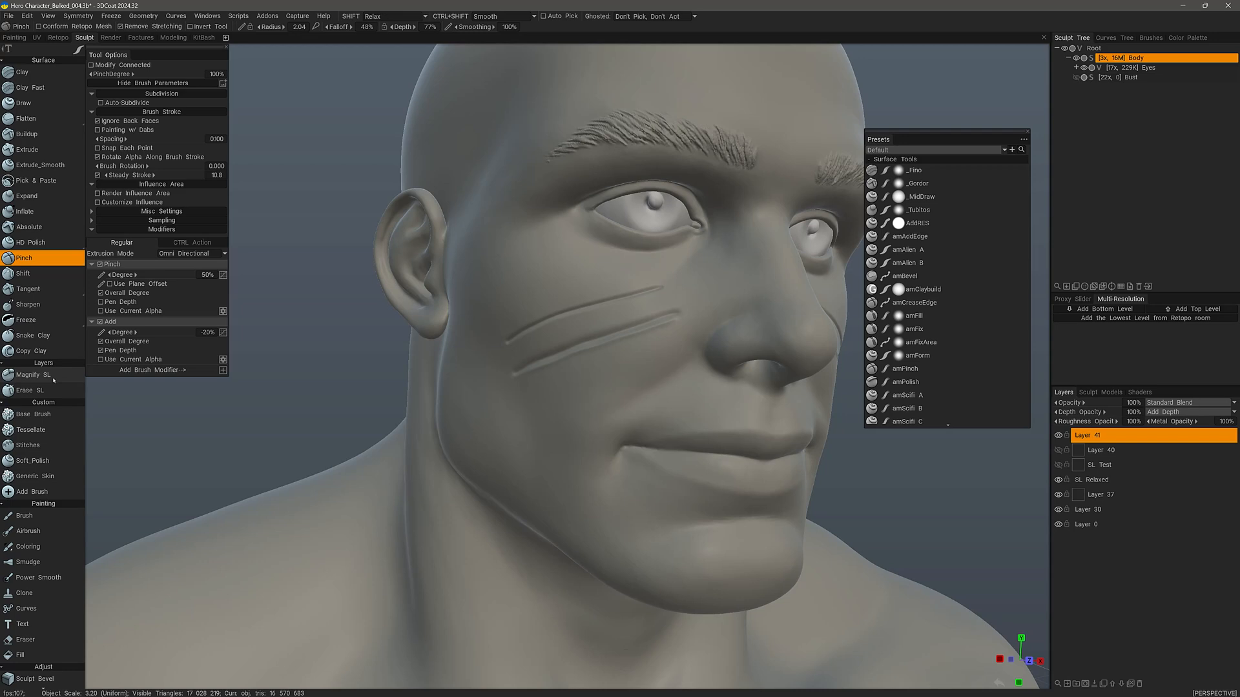
pyautogui.click(32, 374)
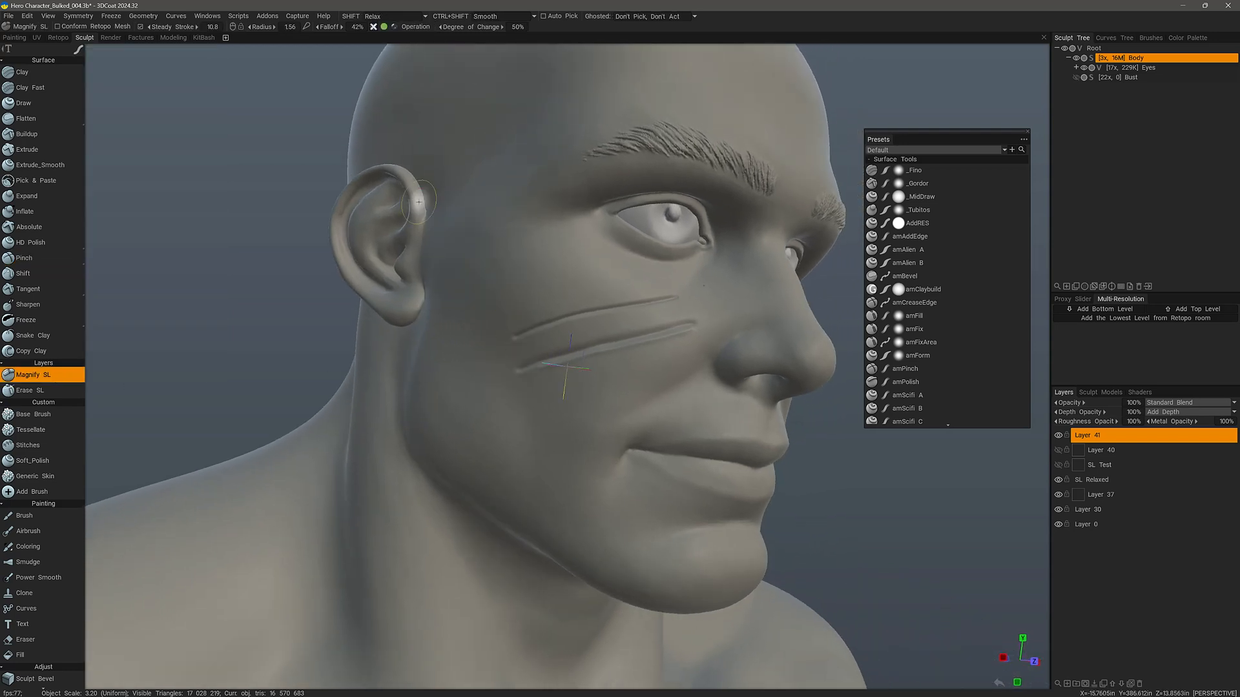
# Deepen the lower cheek crease with Magnify SL, then return to Pinch
pyautogui.click(393, 16)
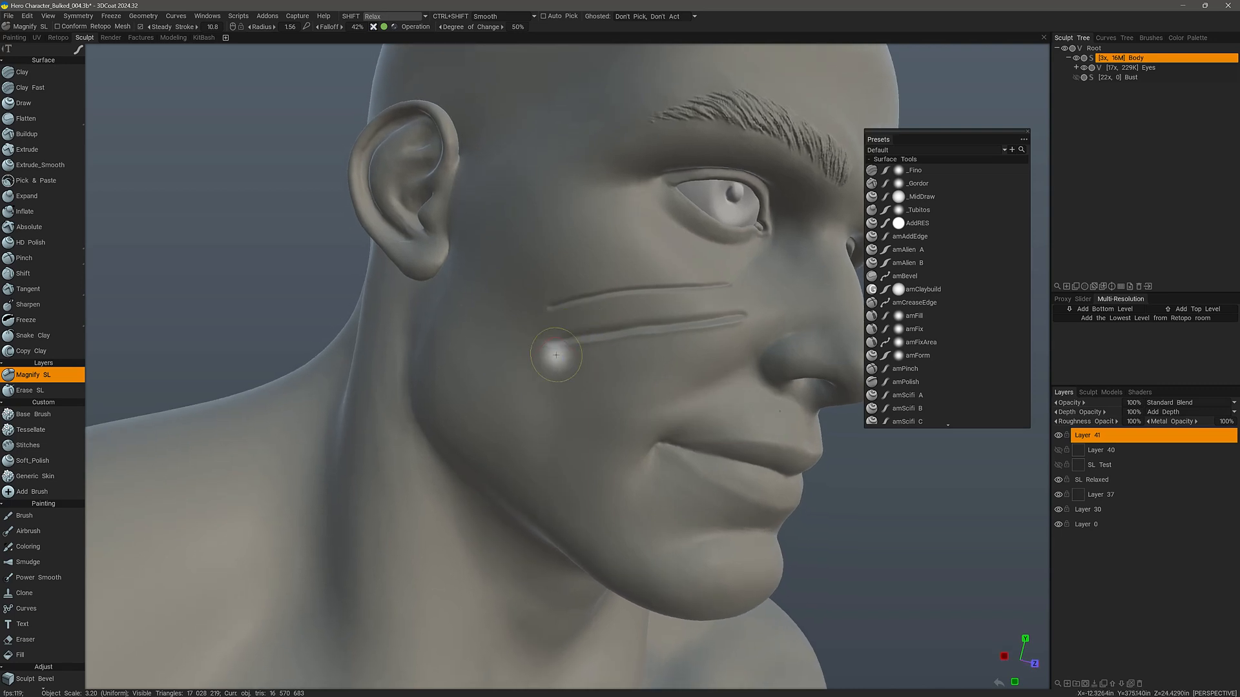
pyautogui.moveTo(542, 348)
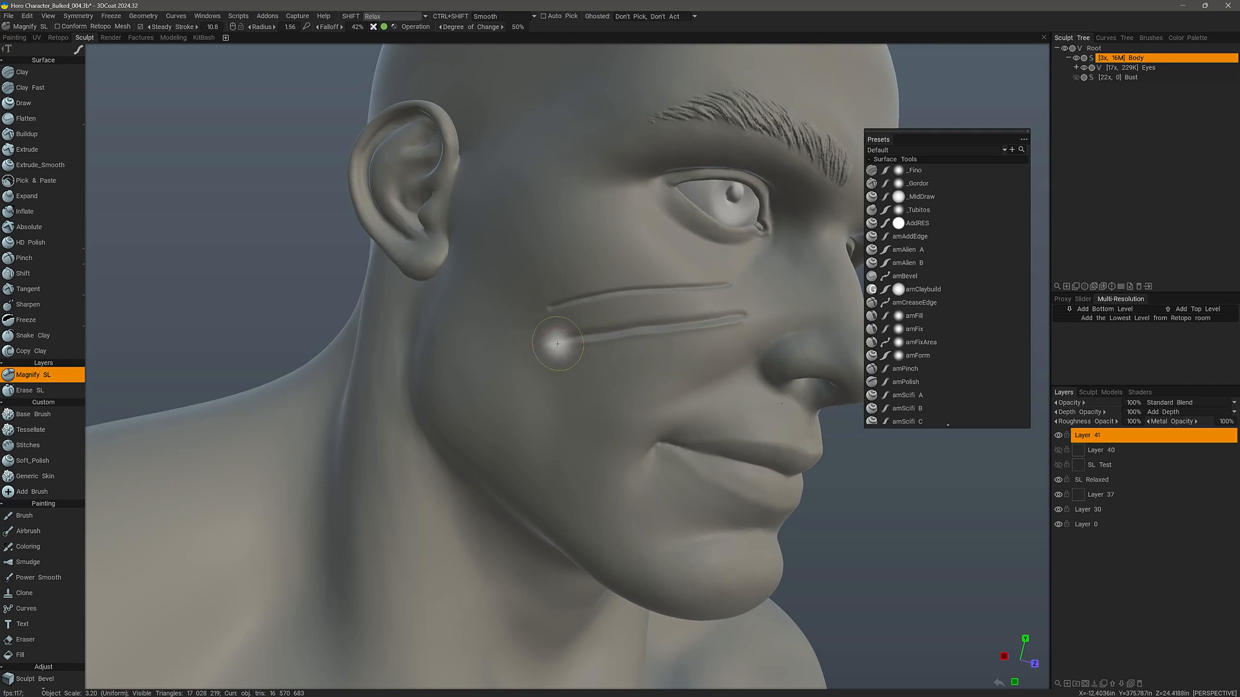
pyautogui.moveTo(593, 341)
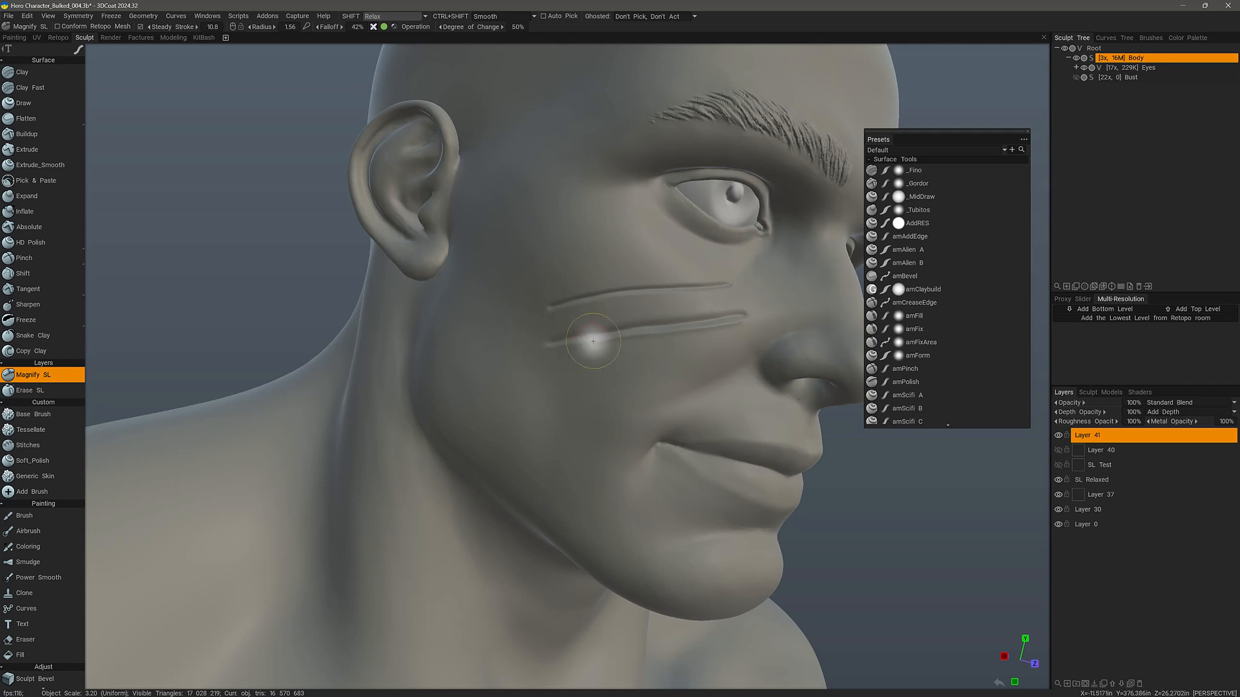
pyautogui.moveTo(551, 340)
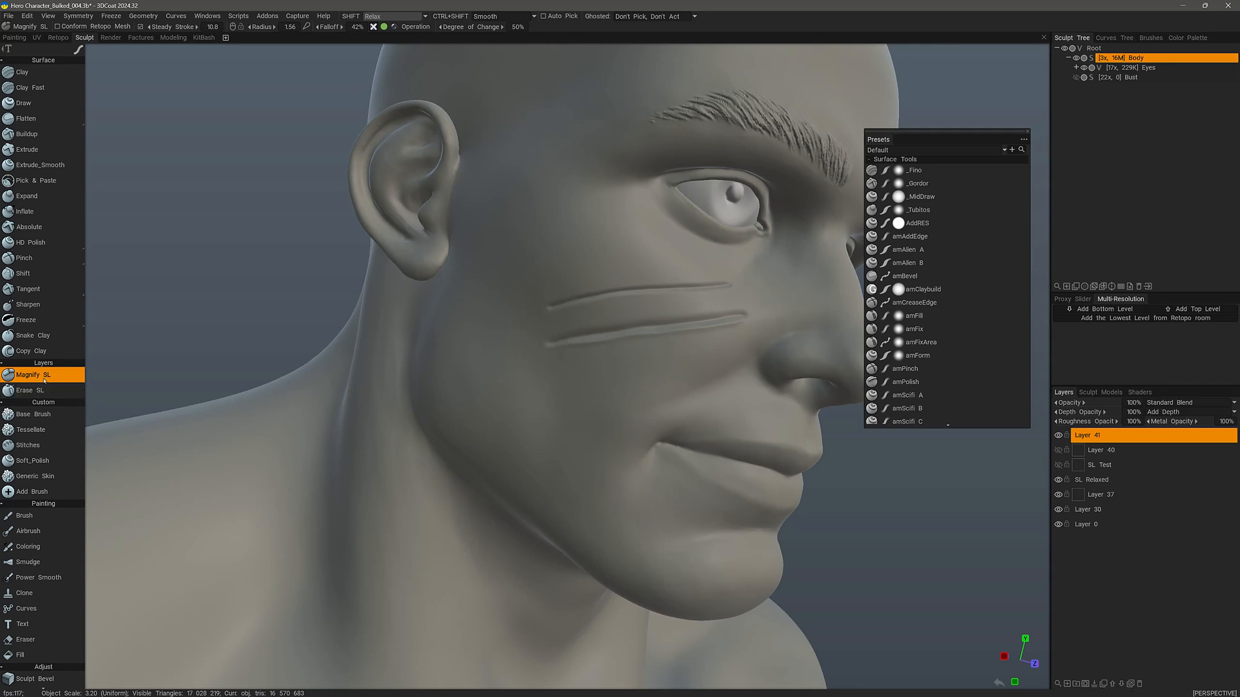
pyautogui.moveTo(538, 349)
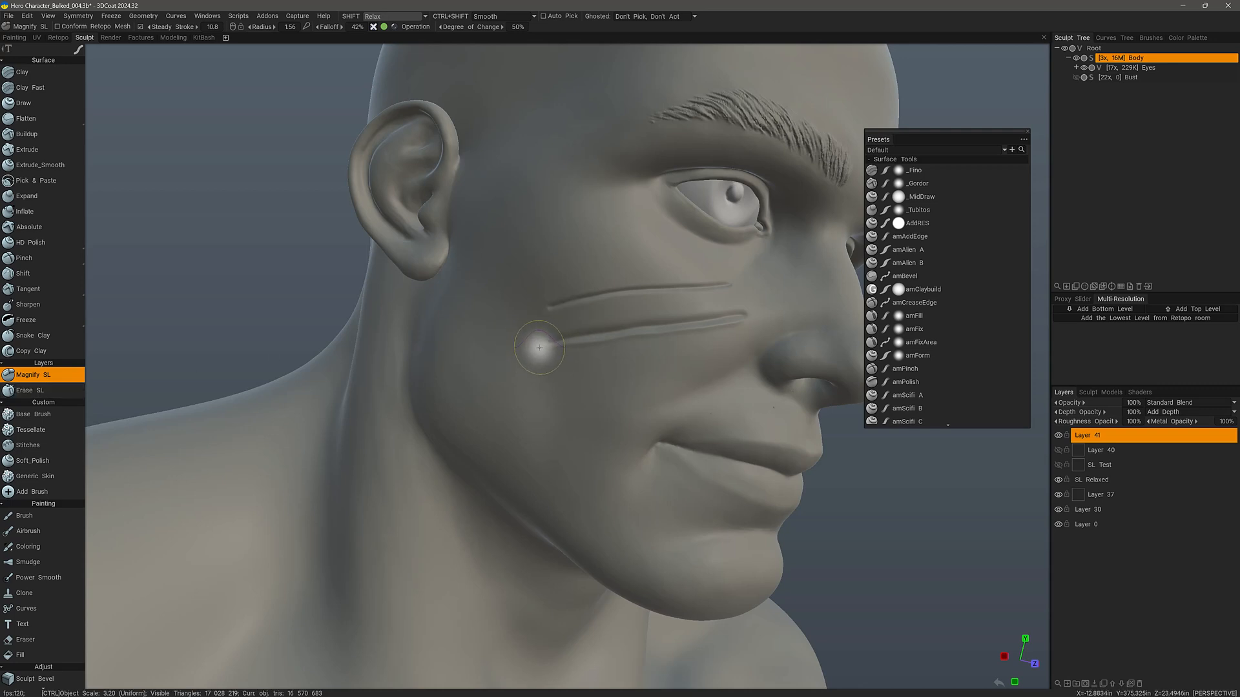
pyautogui.moveTo(597, 338)
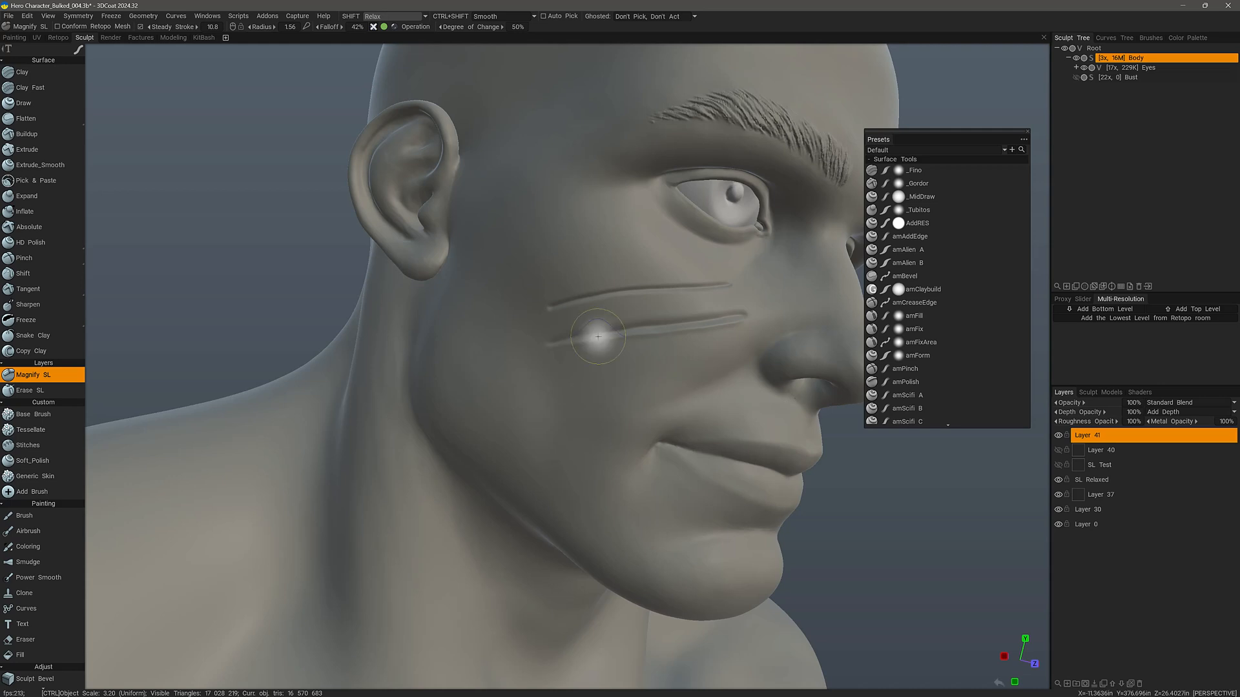
pyautogui.moveTo(711, 323)
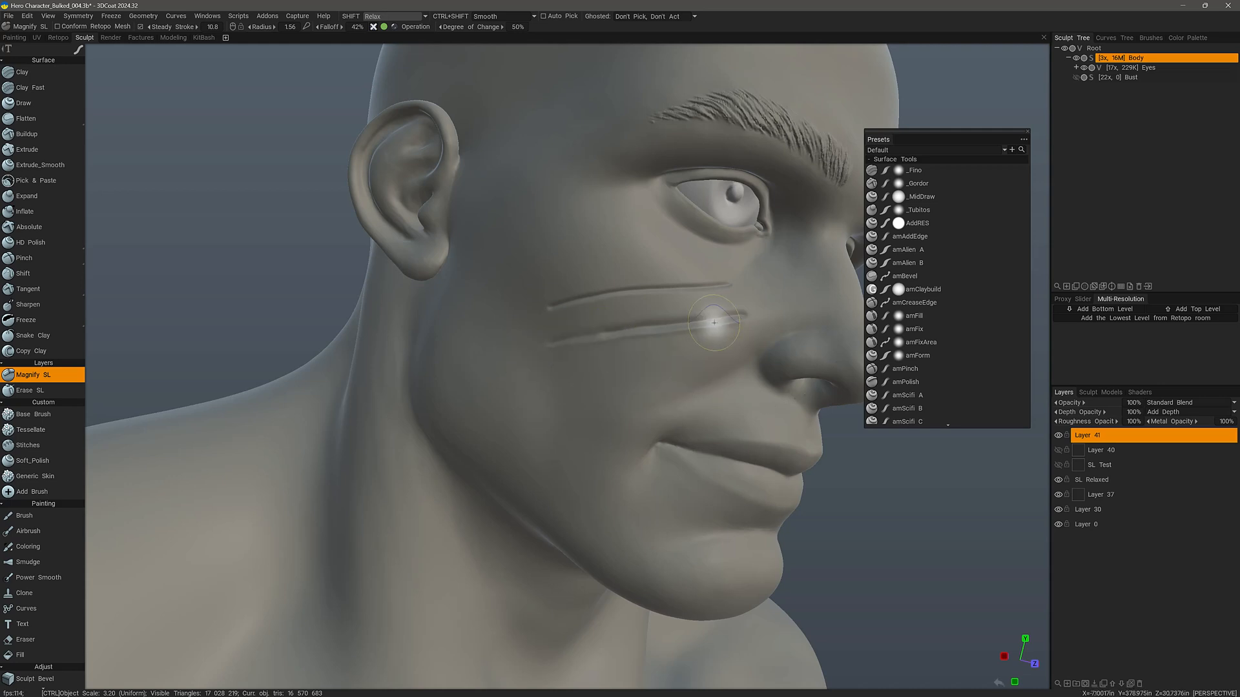
pyautogui.moveTo(729, 323)
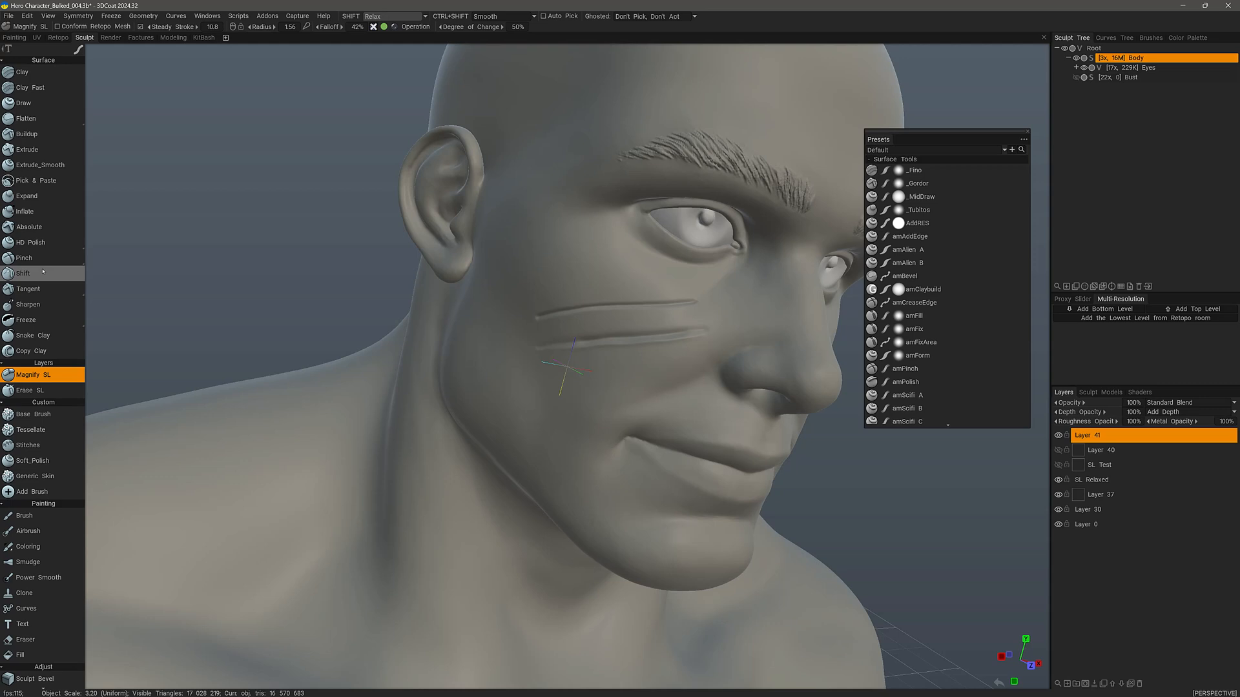
pyautogui.click(23, 257)
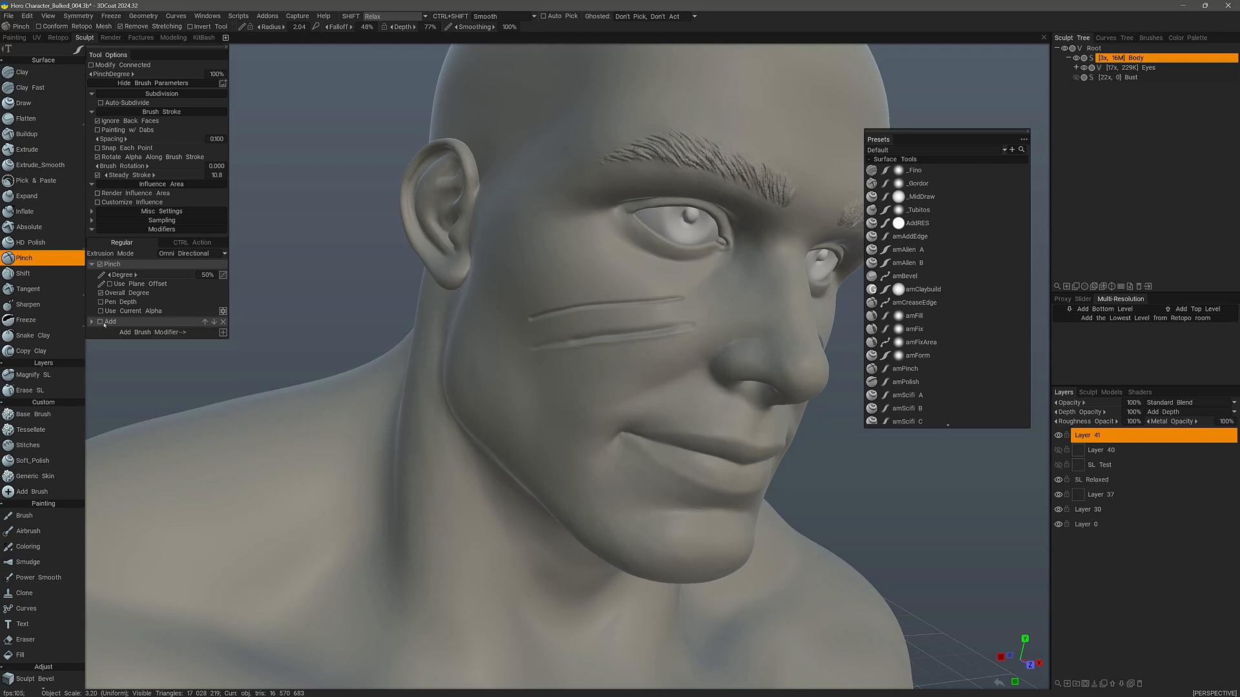
pyautogui.moveTo(650, 335)
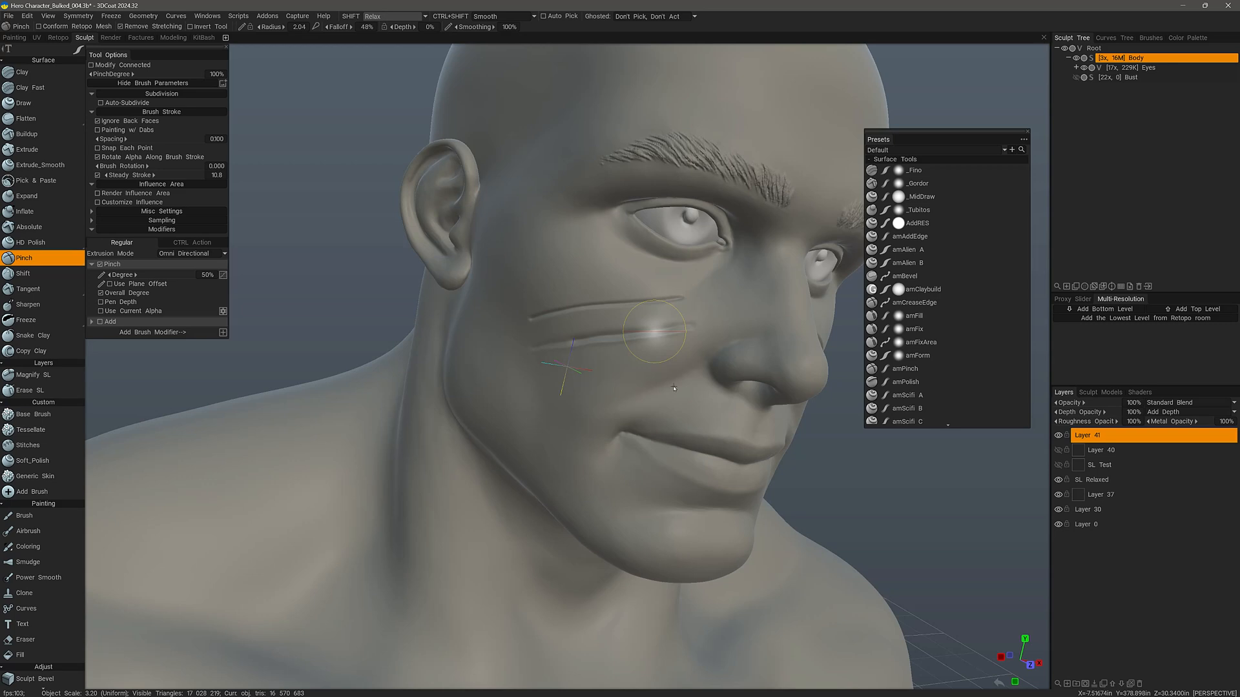
pyautogui.moveTo(683, 385)
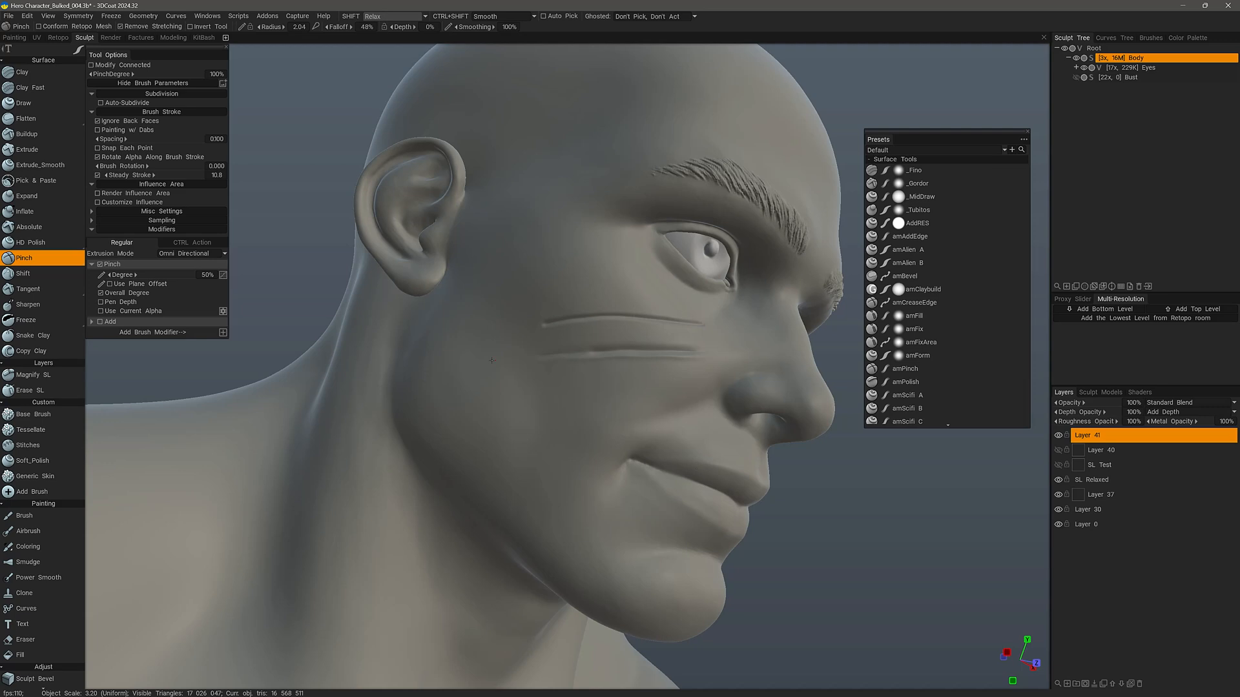
pyautogui.moveTo(490, 362)
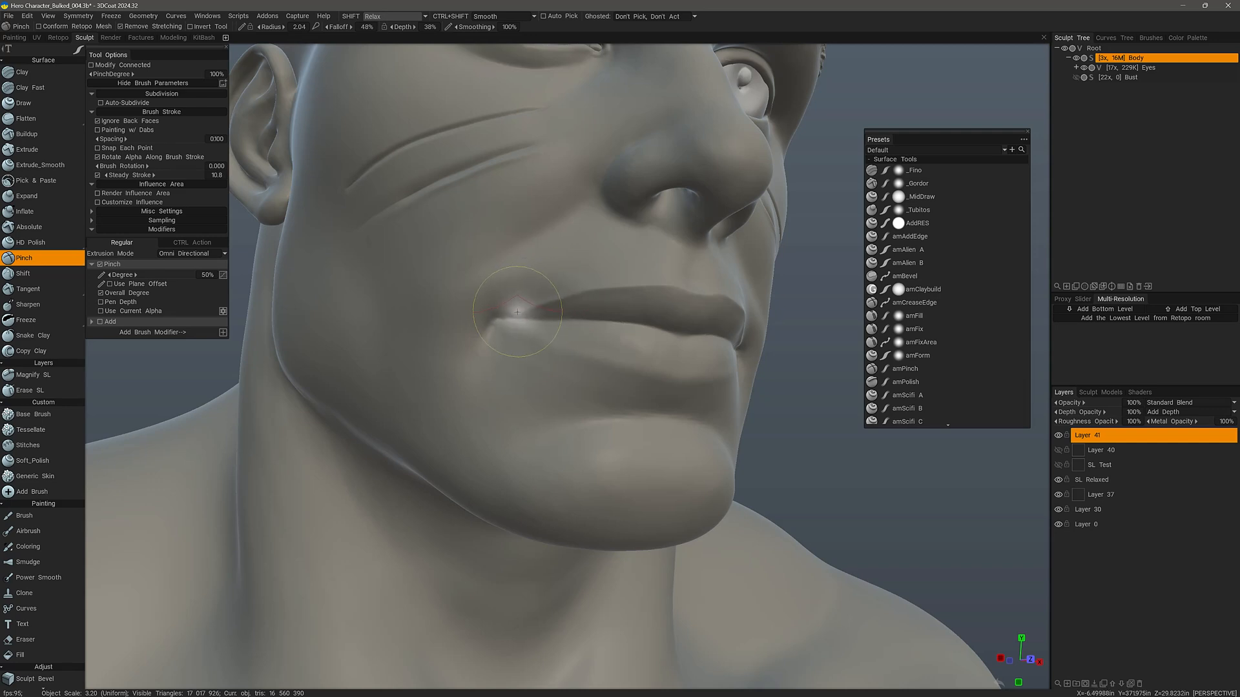
# Pinch a crease at the lip corner with 38% depth
pyautogui.click(518, 311)
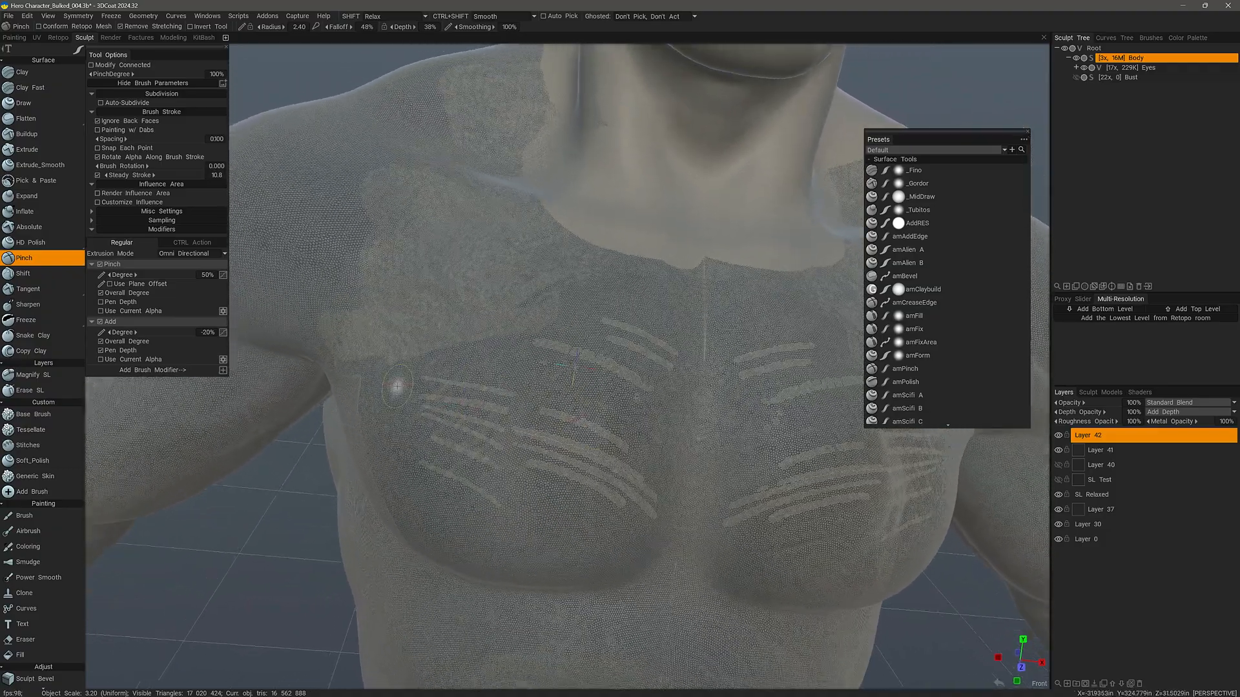
# Erase chest creases from Layer 42 with Erase SL, then reselect Pinch
pyautogui.click(26, 390)
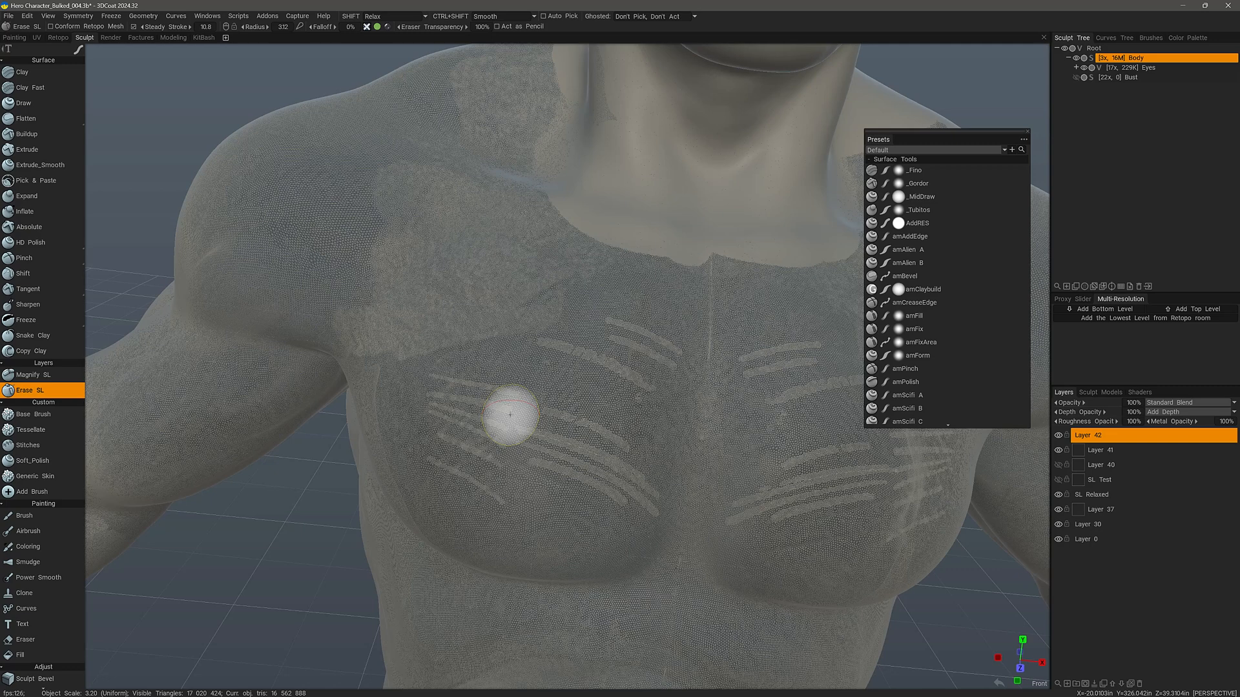
pyautogui.moveTo(587, 504)
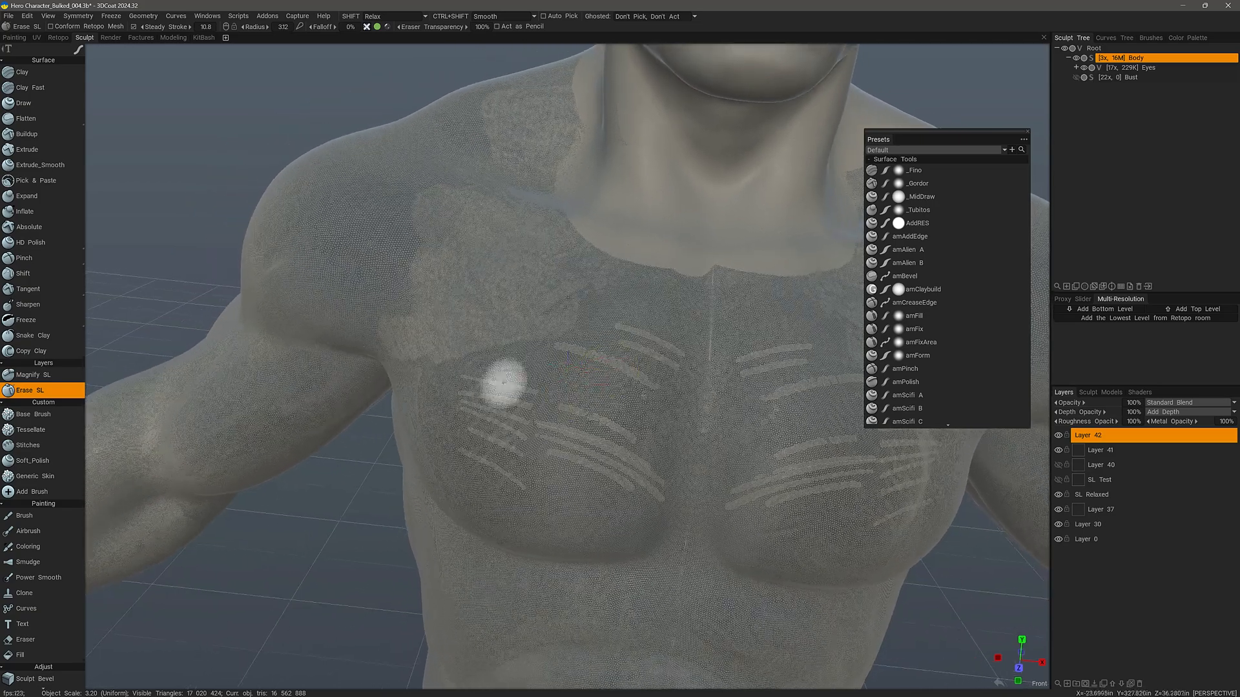
pyautogui.click(25, 258)
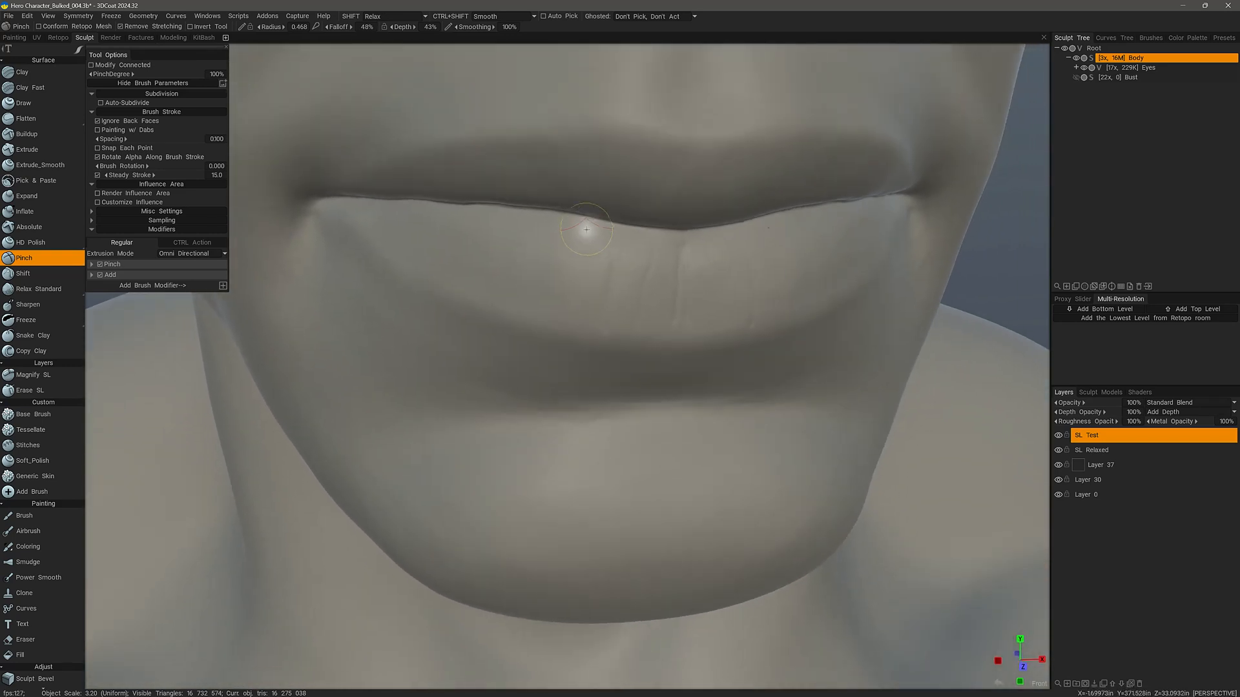
pyautogui.moveTo(561, 224)
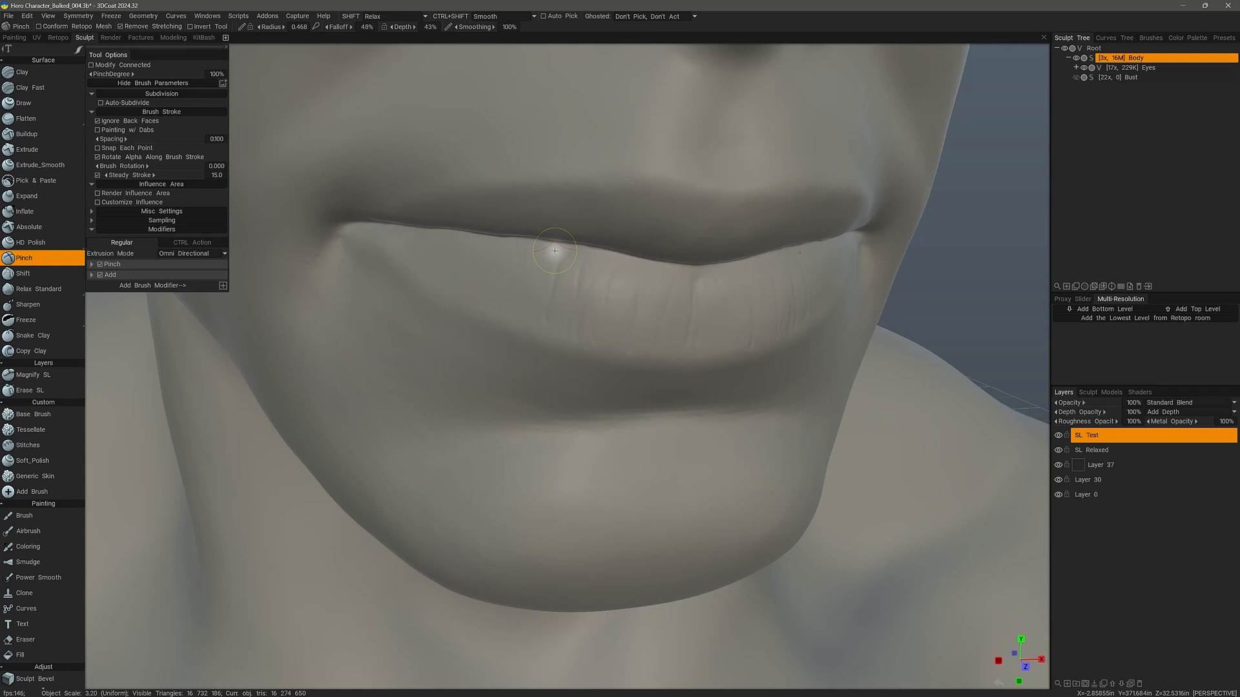
pyautogui.moveTo(465, 303)
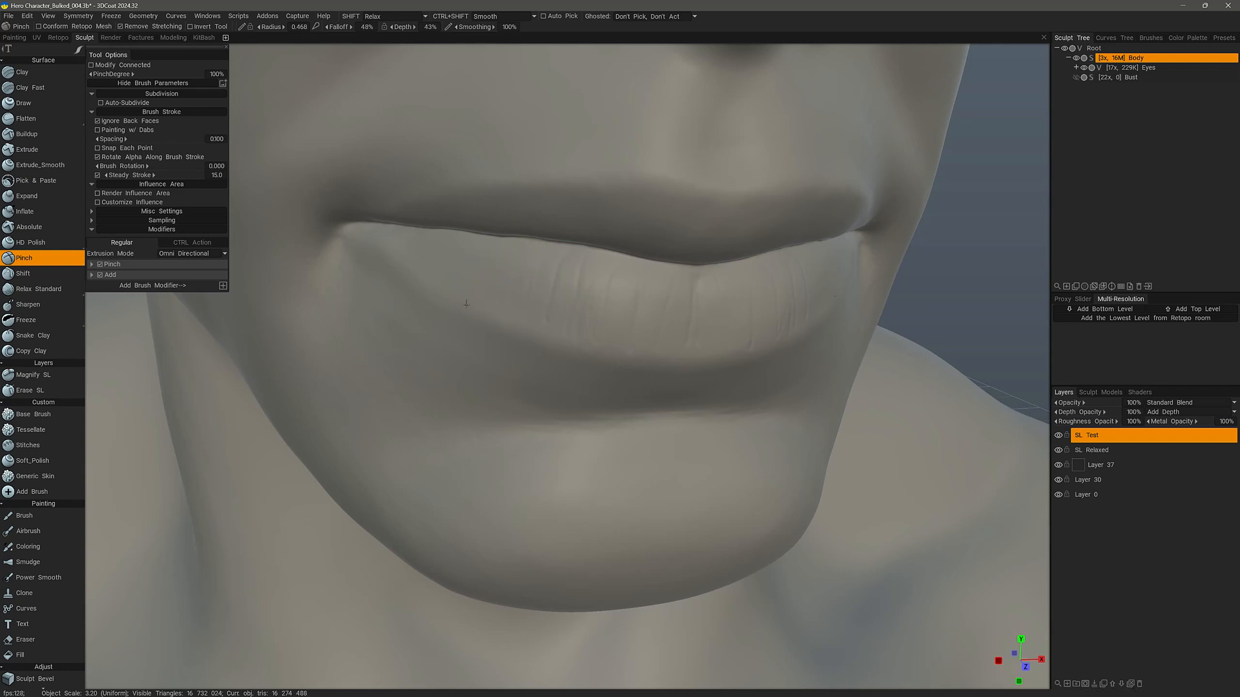
# Pinch fine vertical lower-lip creases on SL Test and enable Auto Subdivide
pyautogui.click(631, 339)
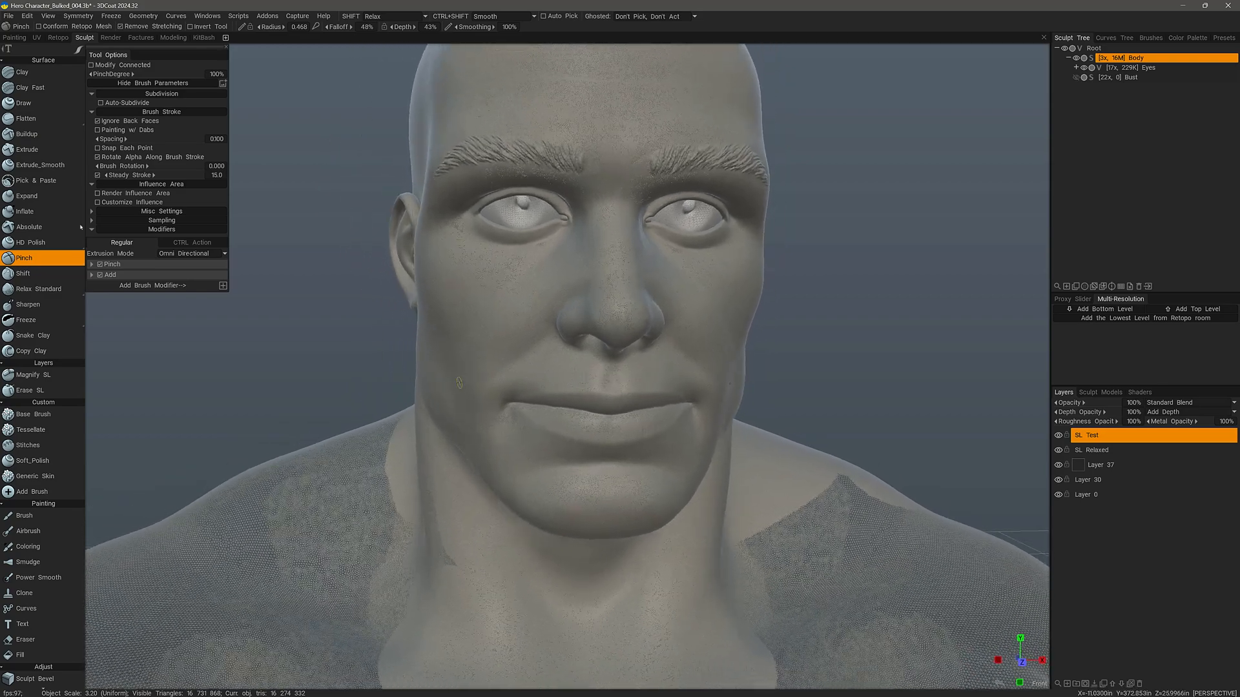
pyautogui.click(92, 93)
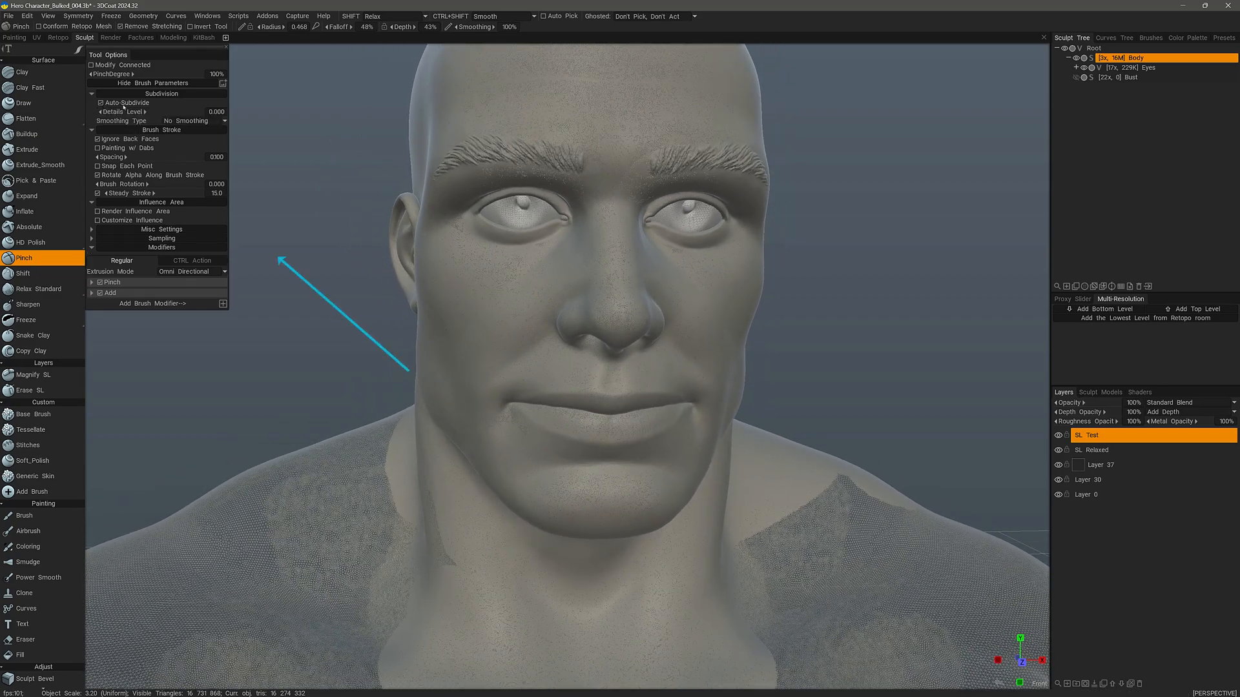